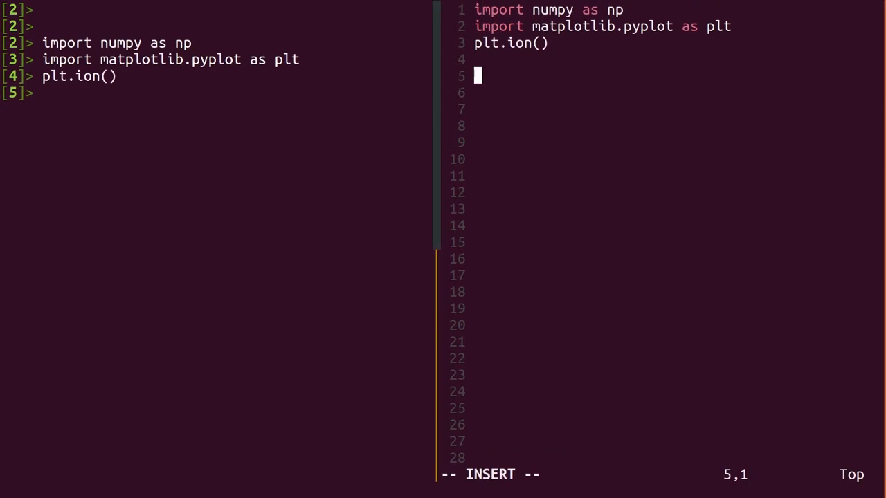
Load arr_0 from more_food.npz and split it into variables and cost = data[:,2].
type("data = np.load('more")
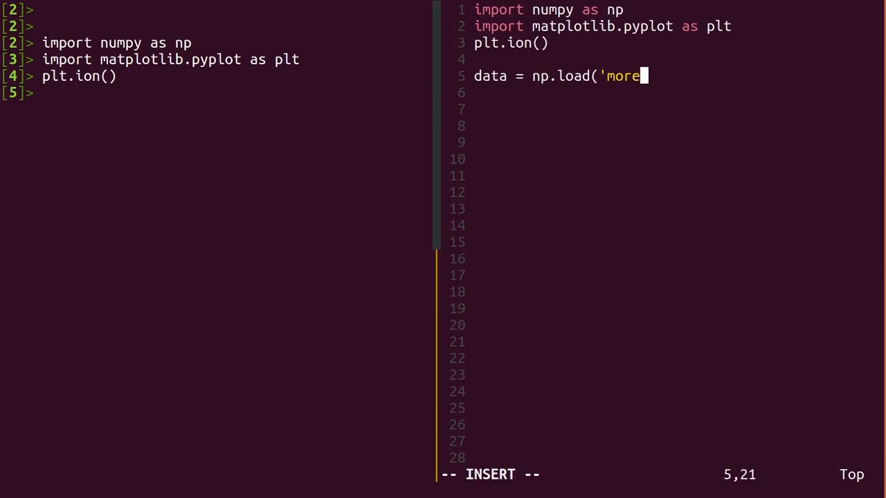
type("_food.npz')['arr_0")
left_click(676, 92)
type("variables = data[:,:2")
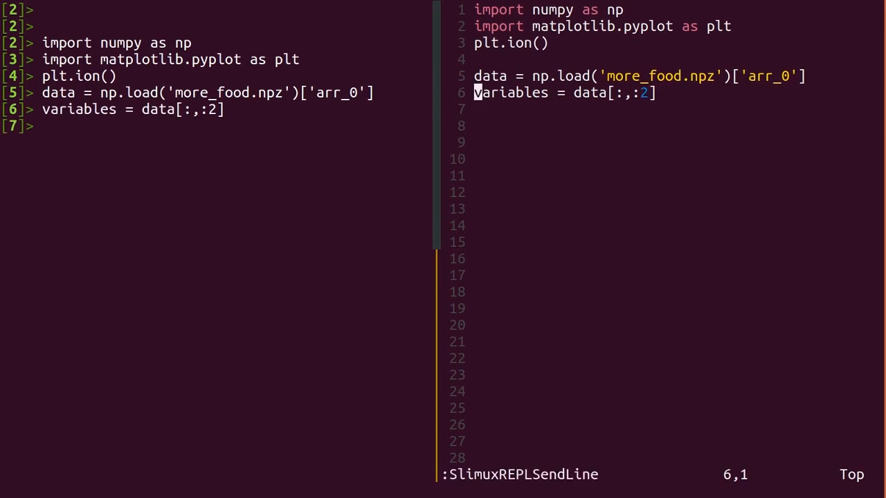
type("cost = data")
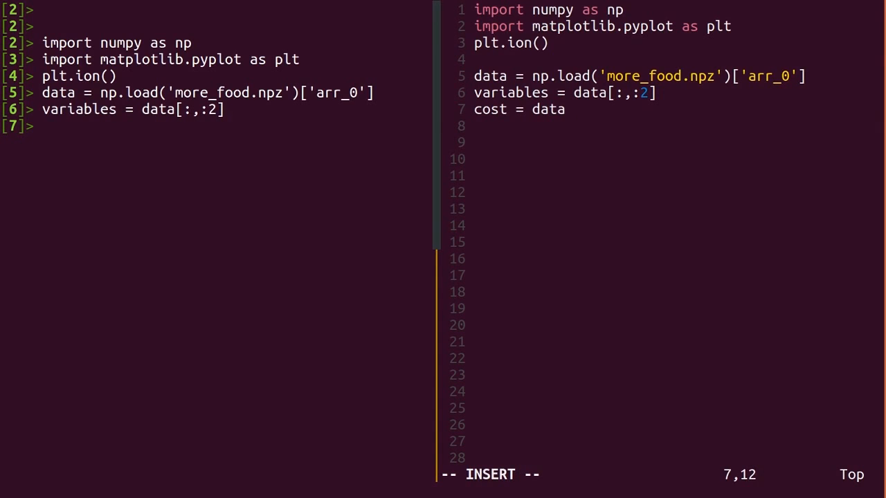
type("[:,2]")
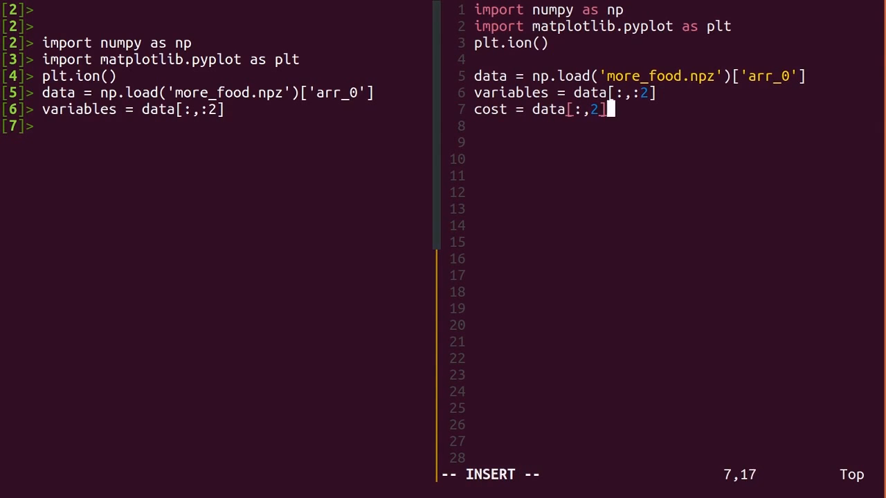
type("plt.plot(")
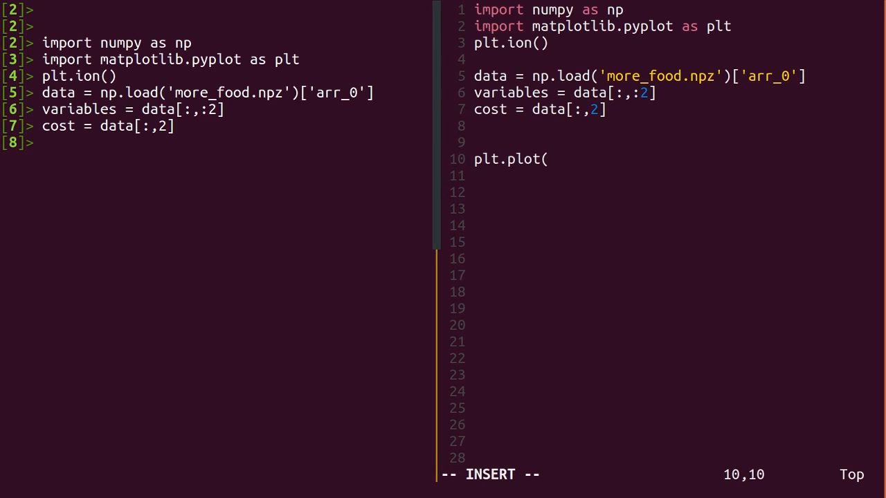
Plot each variable column against cost, then scatter both variables with size cost*100.
type("variables[:,0],cost,'o'")
left_click(676, 209)
type("plt.sca")
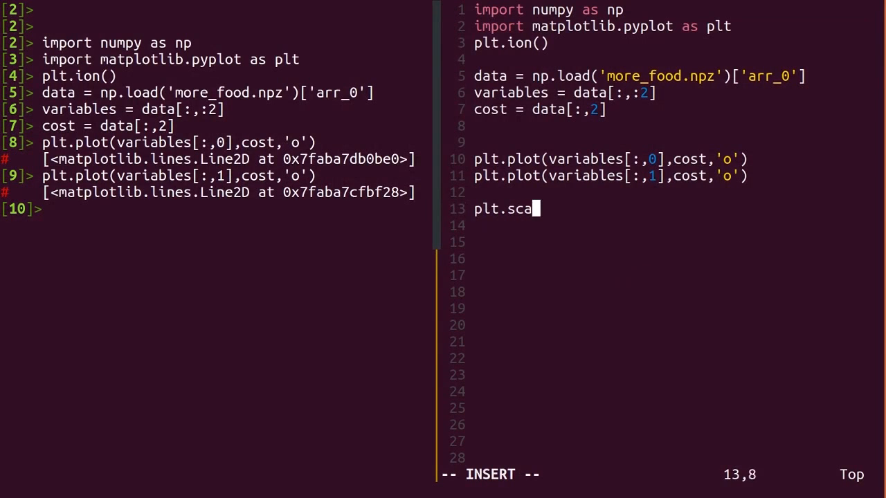
type("tter(variables[:,0]")
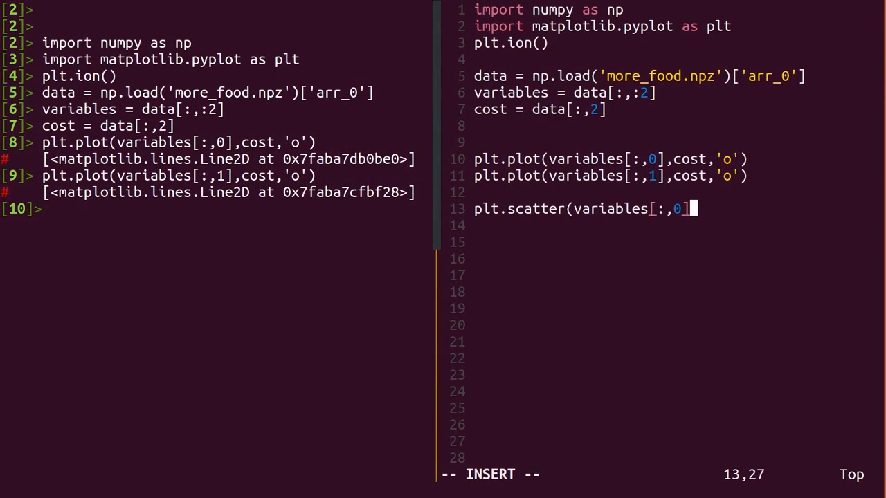
type(",variables[:,0],")
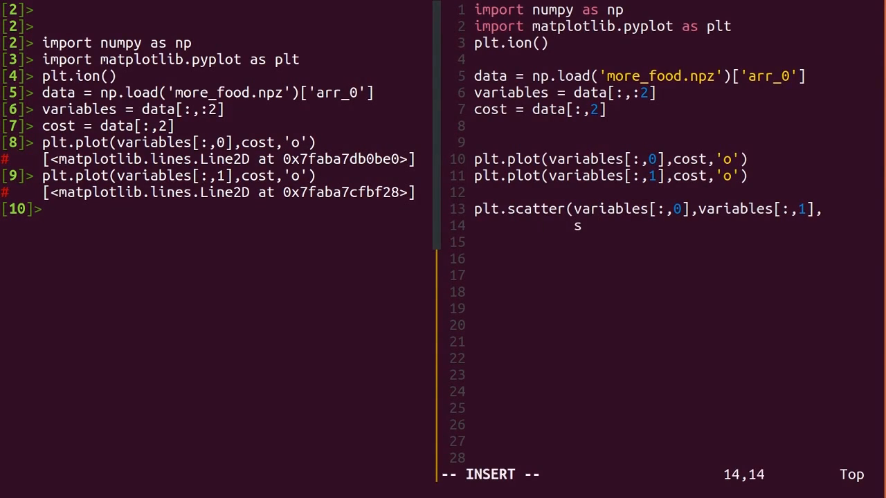
type("=cost*100)")
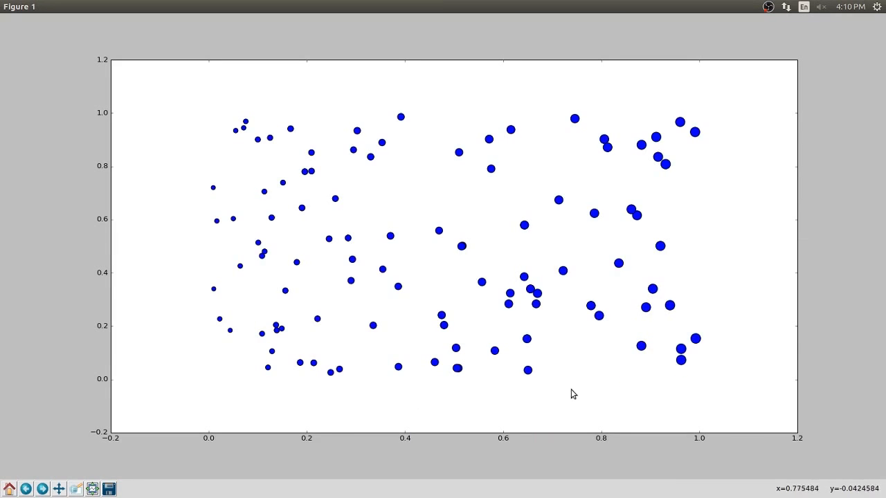
mouse_move(175, 397)
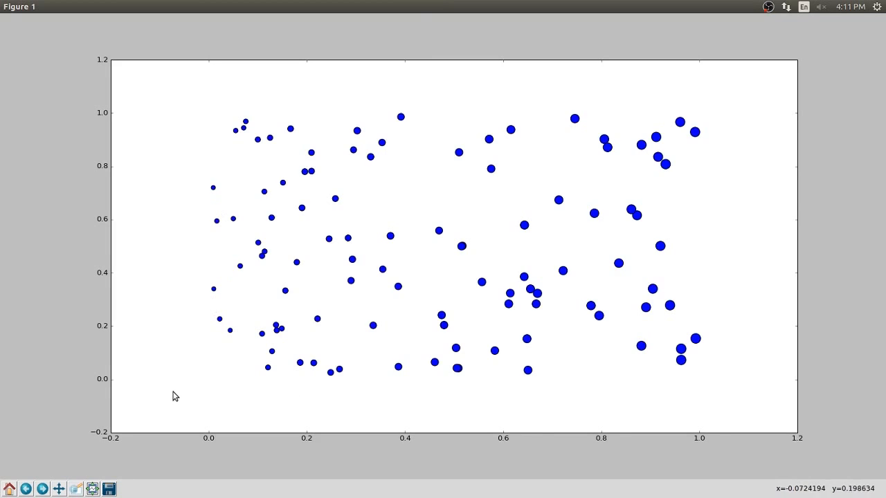
mouse_move(200, 258)
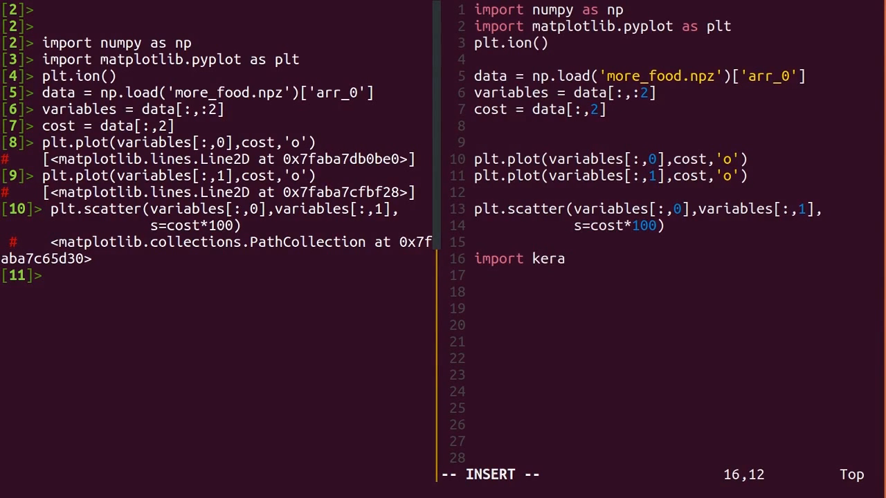
Add 'import keras' and 'from keras.models import Sequential' to the script.
type("s")
left_click(674, 275)
type("i")
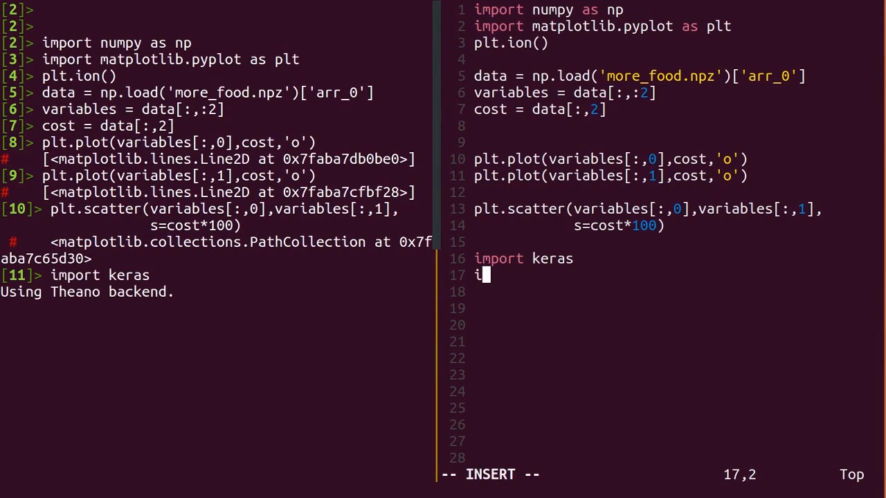
type("mport")
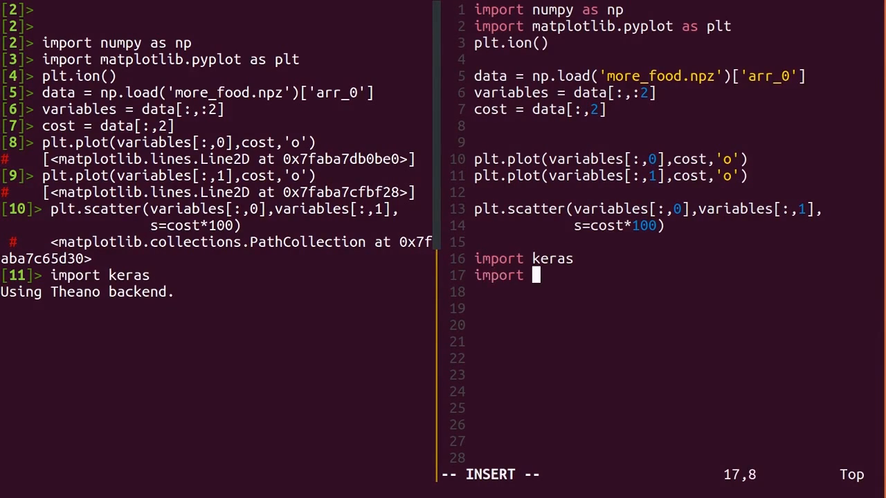
type("keras.m")
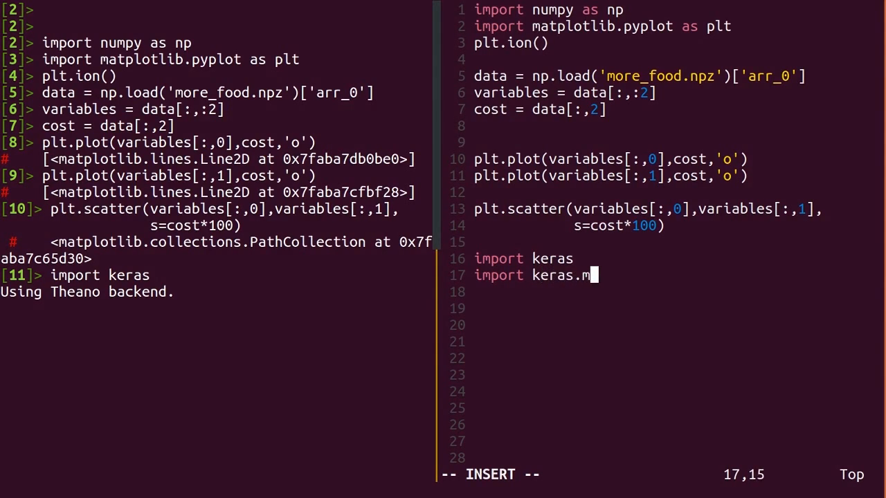
type("odel")
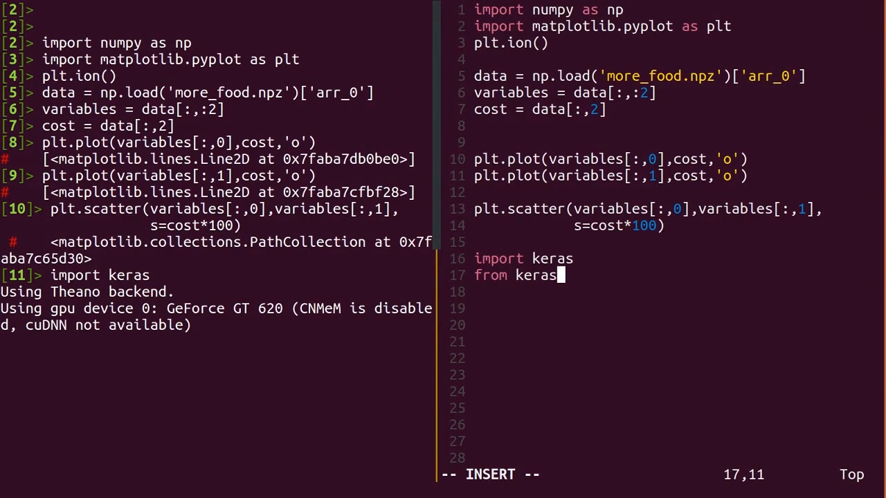
type(".models import Sequenti")
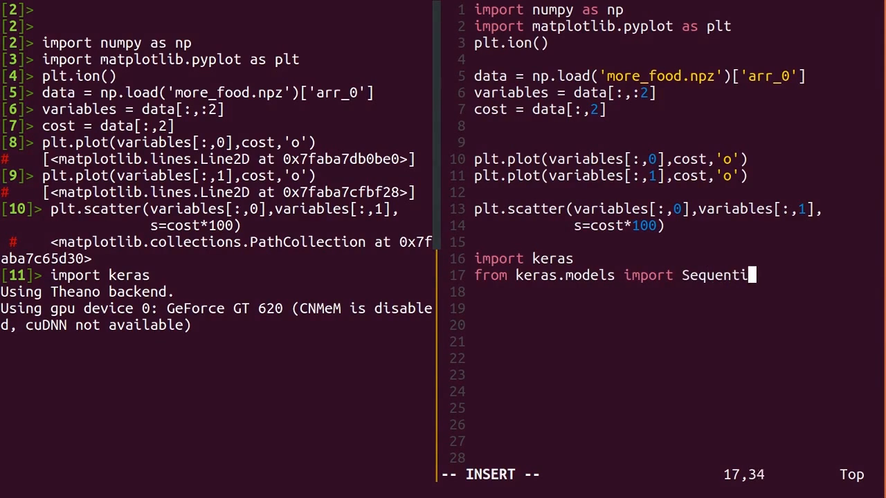
type("al")
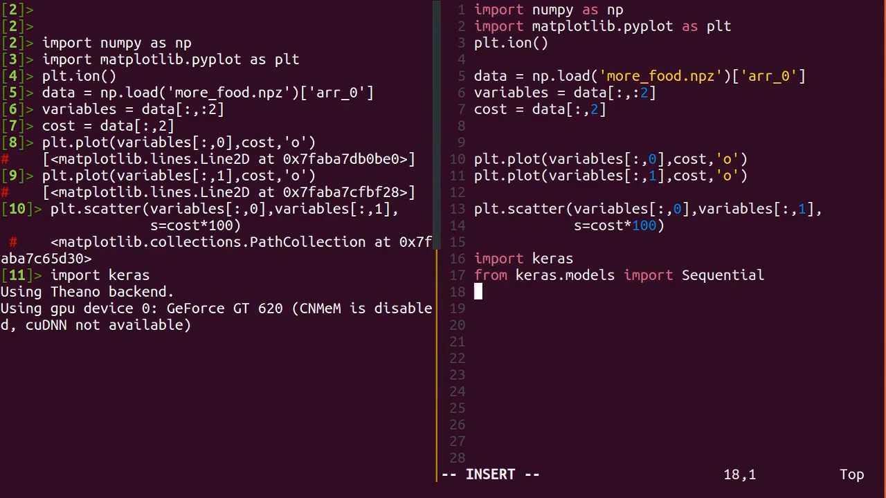
Import Dense and Activation from keras.layers.
type("from keras")
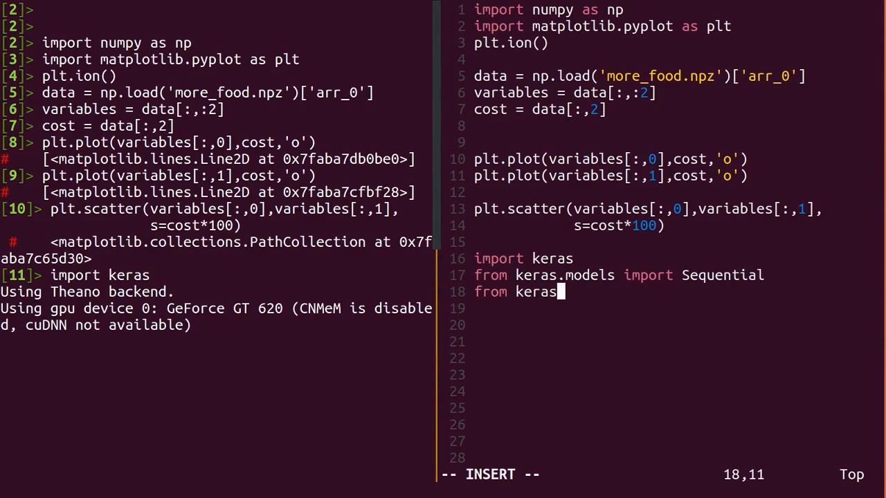
type(".layers")
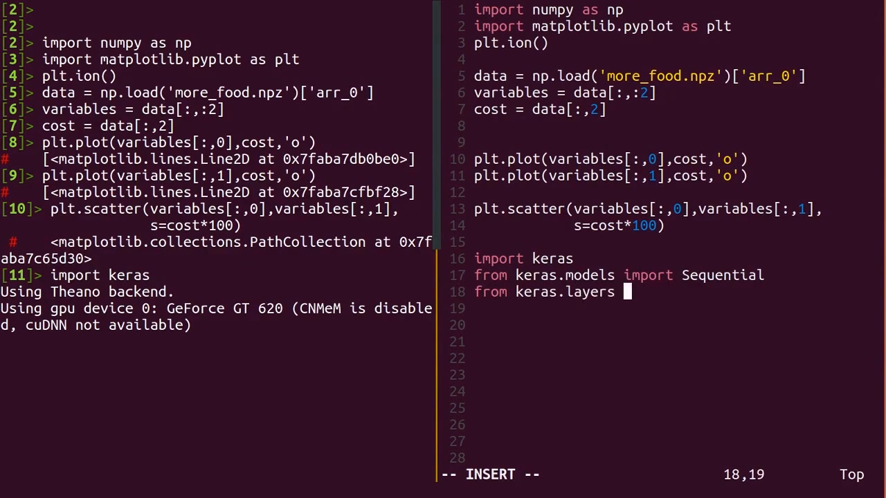
type("import Dense,")
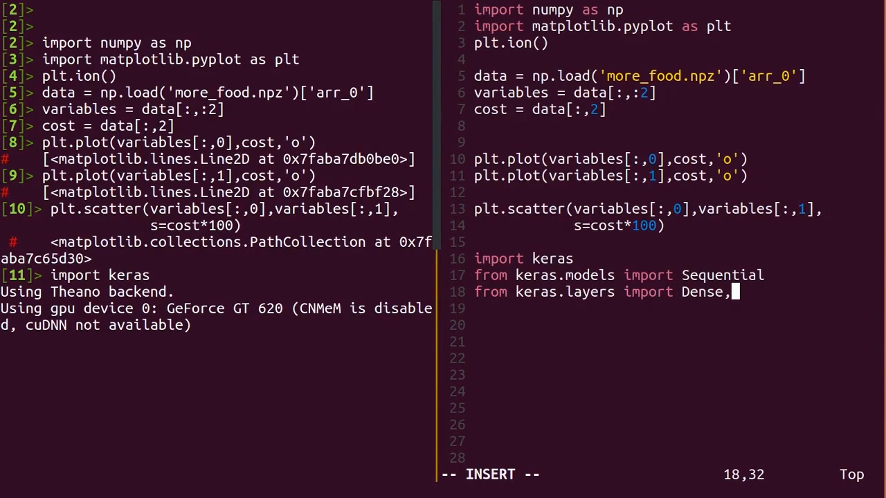
type("Activa")
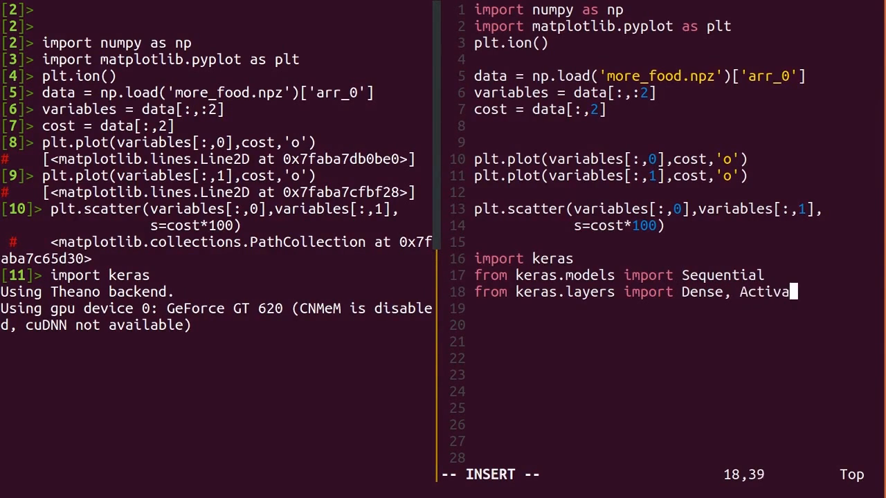
type("tion")
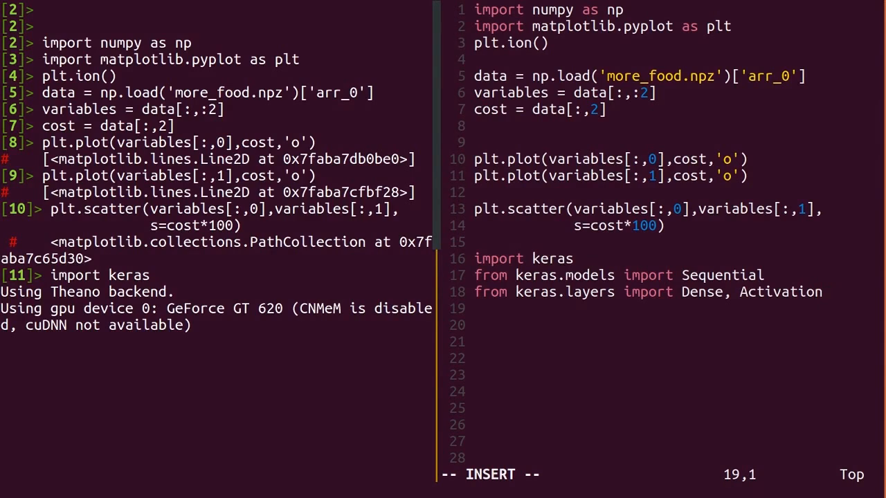
Import SGD from keras.optimizers.
type("from kera")
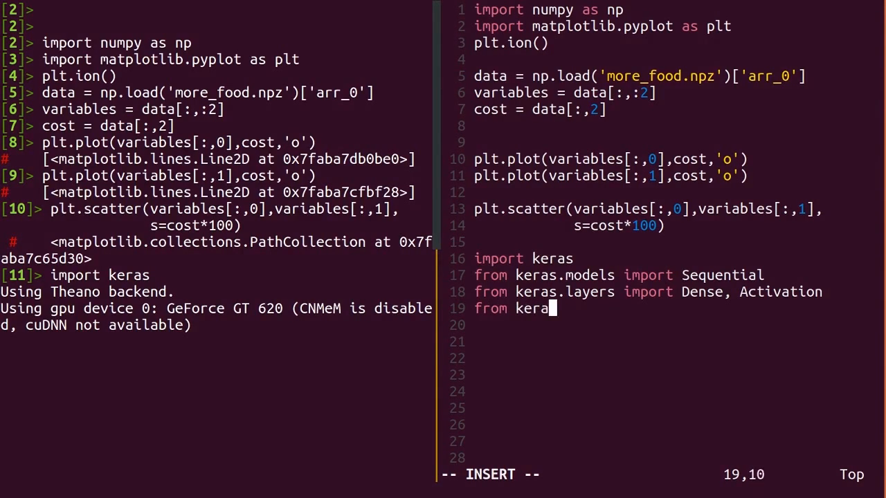
type(".optim")
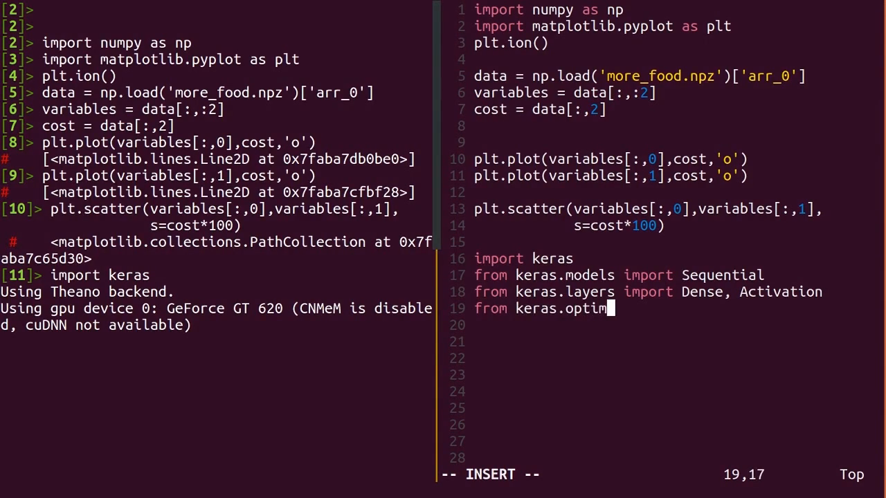
type("izers")
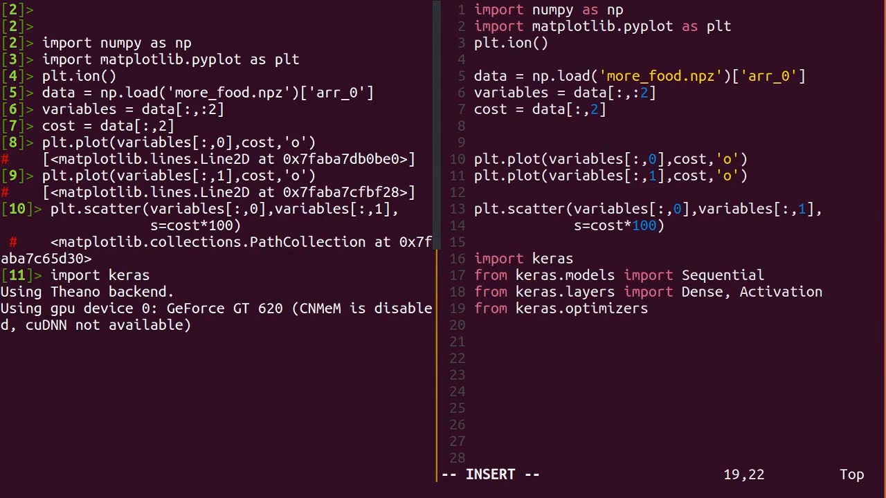
type("import")
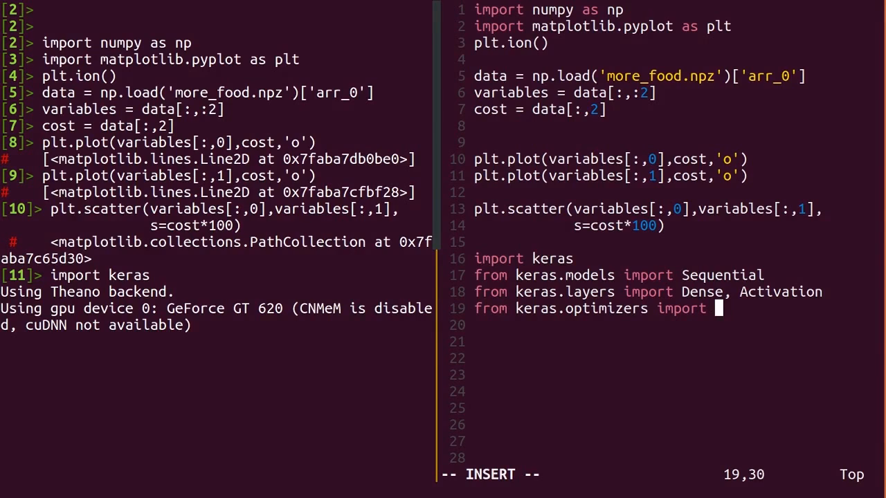
type("SGD")
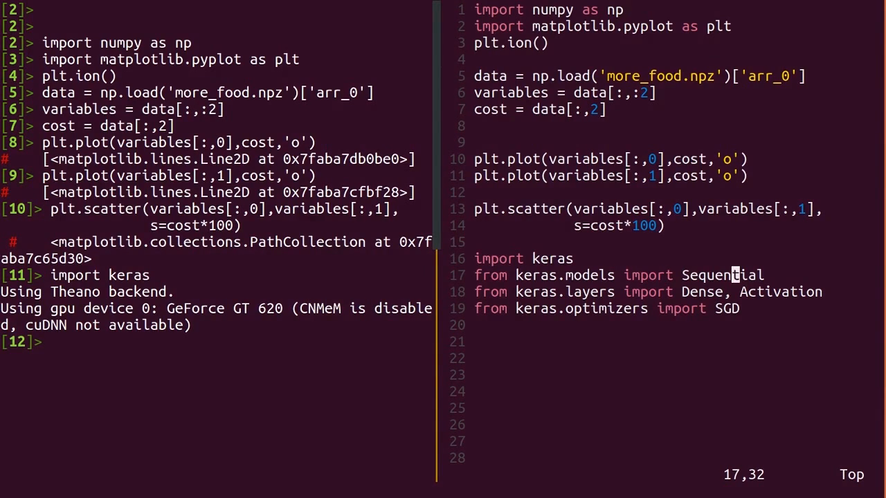
key("ctrl+c")
type("mod")
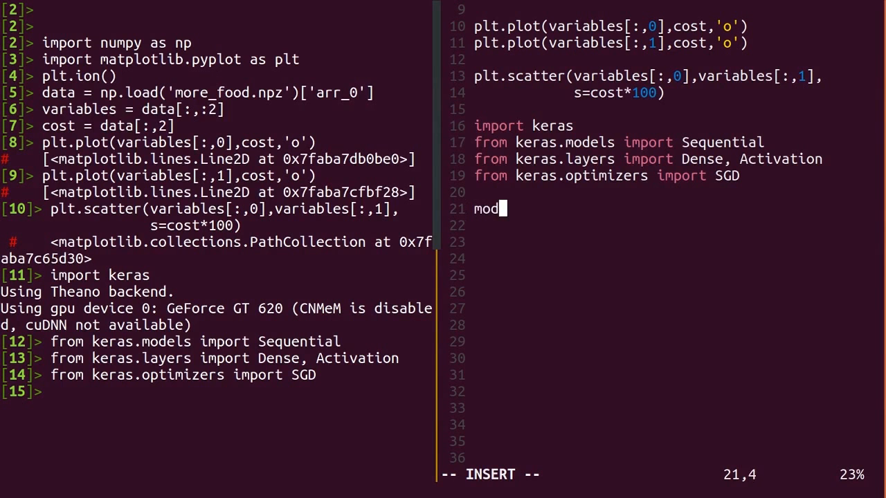
Create the model with model = Sequential().
type("el =")
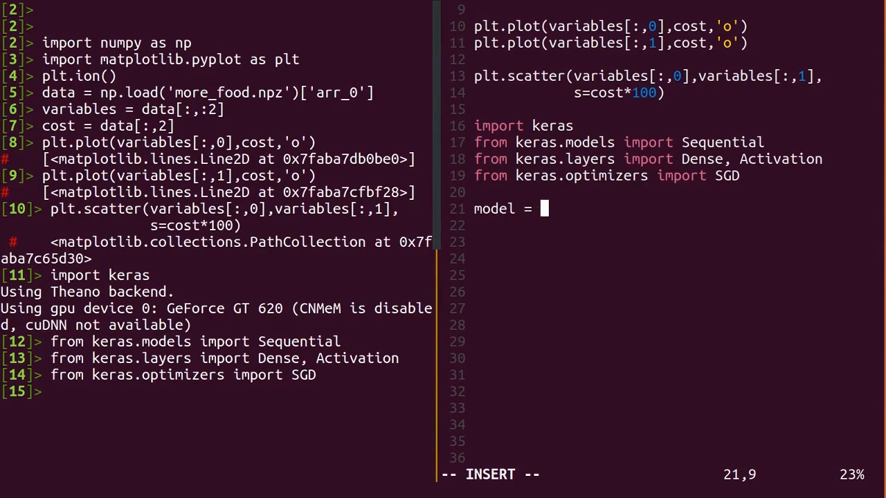
type("Seq")
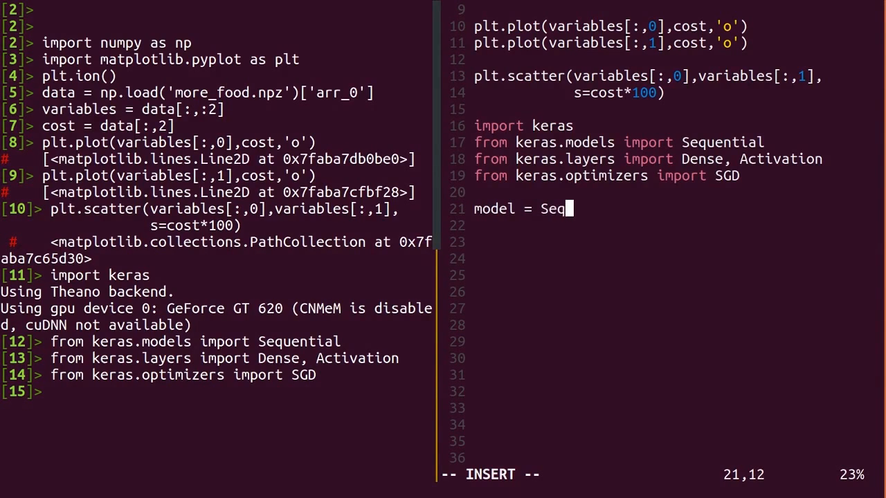
type("uential(")
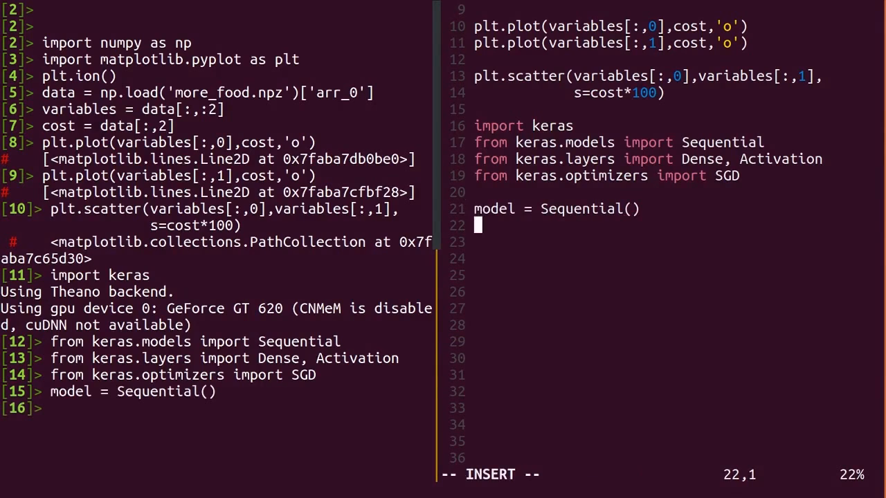
Add a Dense layer with 1 unit and input_shape=(2,), running it in the REPL.
type("mod")
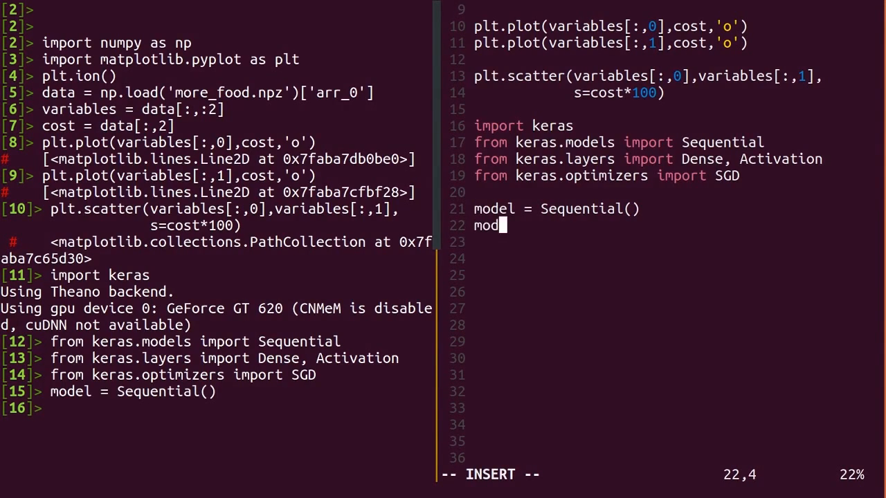
type("el.add")
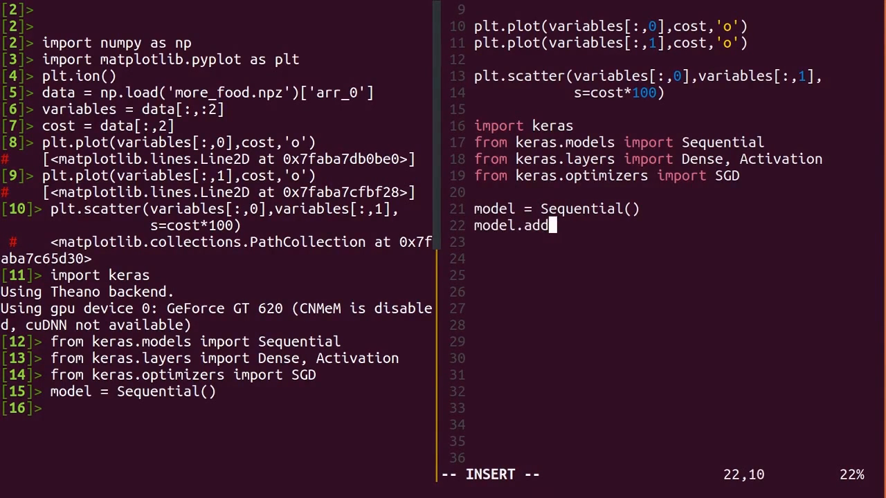
type("(")
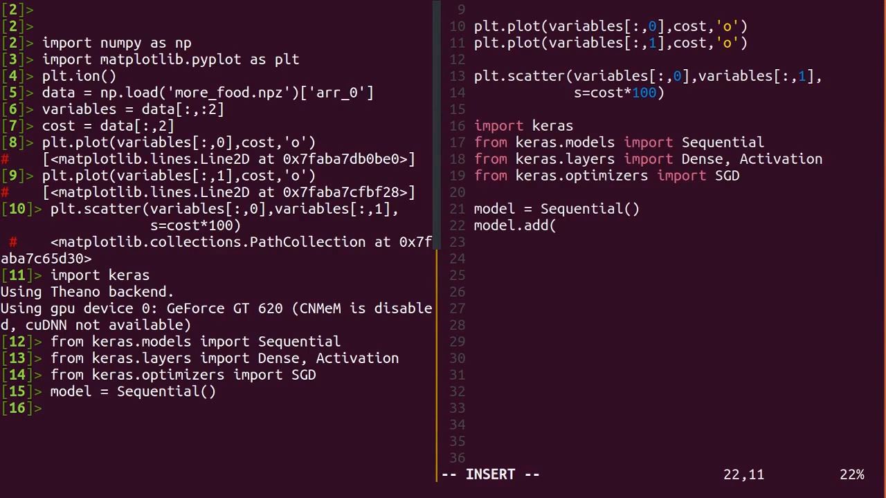
type("Dense(")
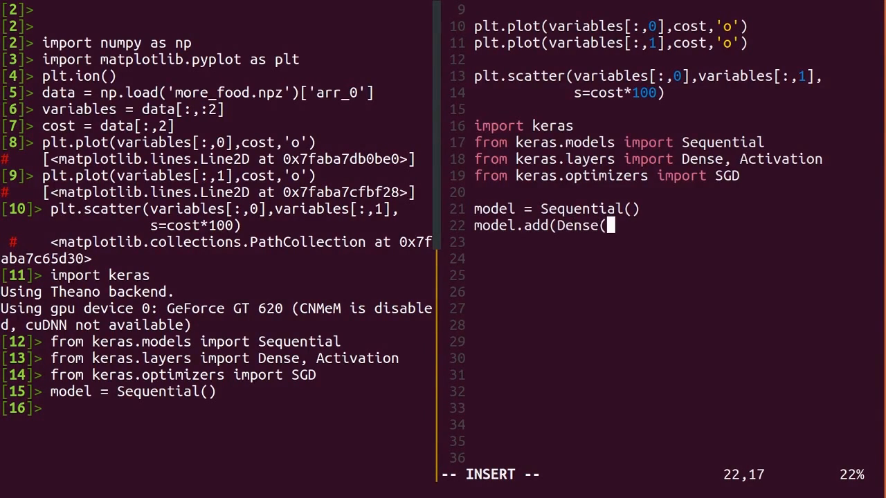
type("1,")
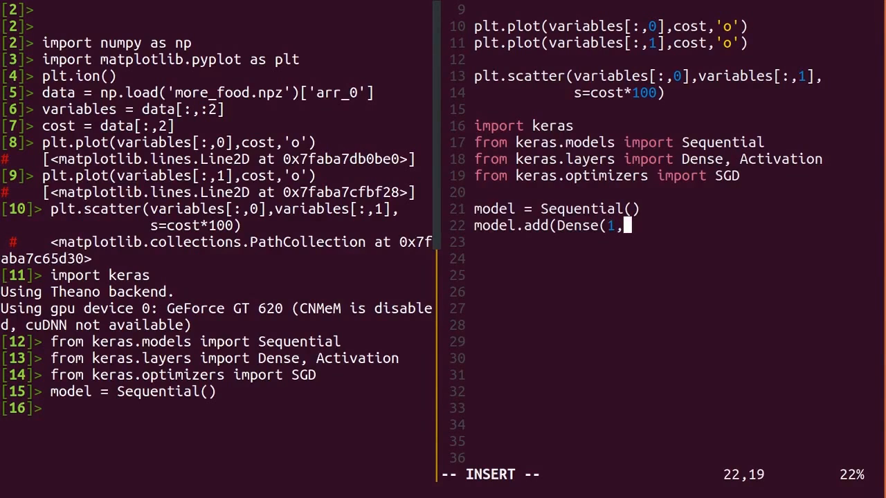
type("input_sh")
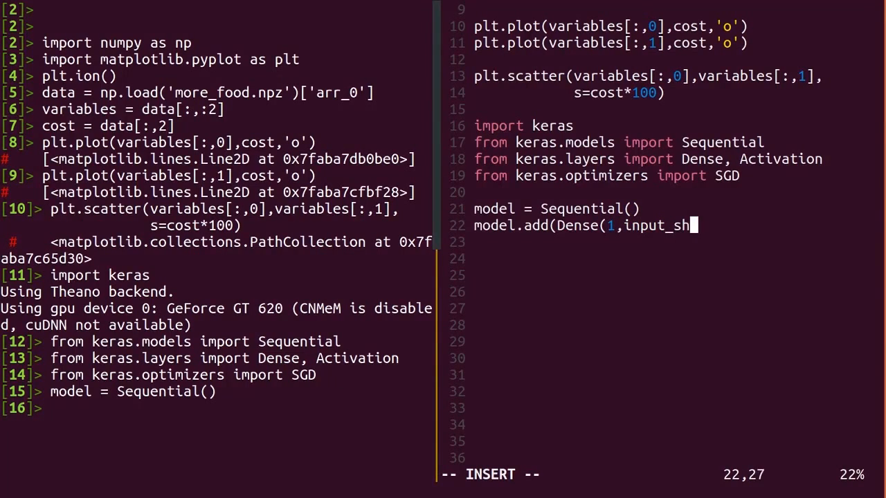
type("ape=(")
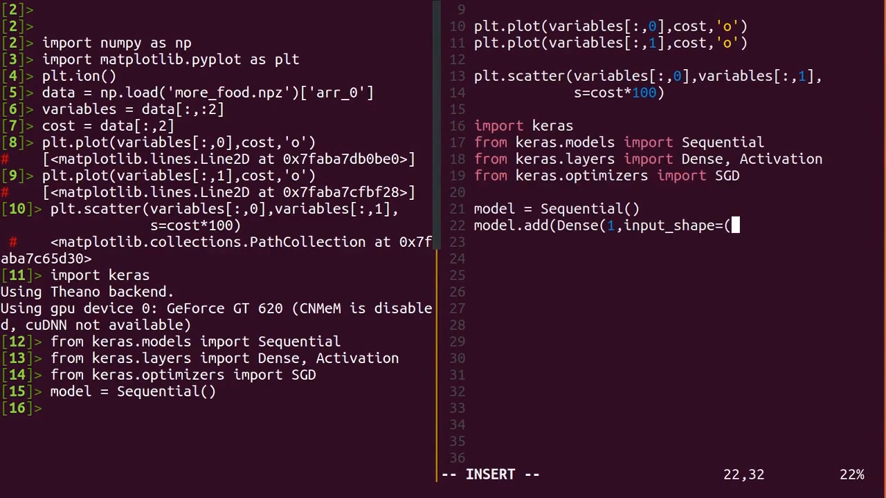
type("2,)")
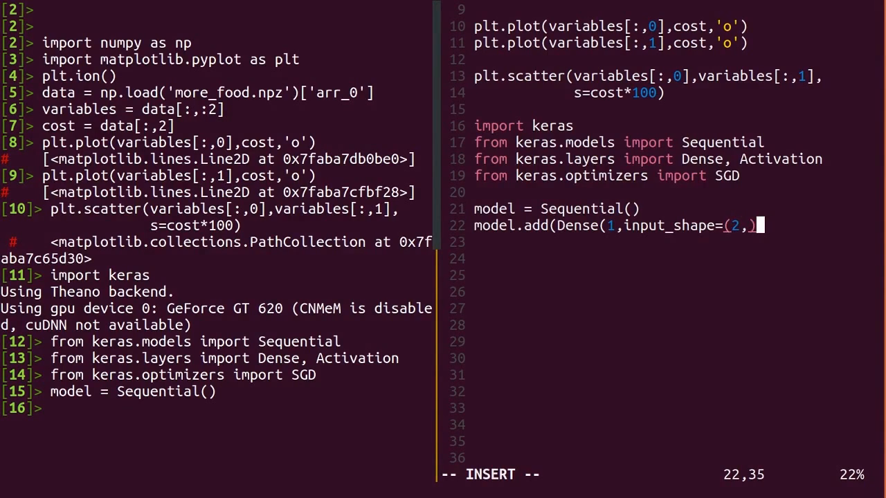
type(")")
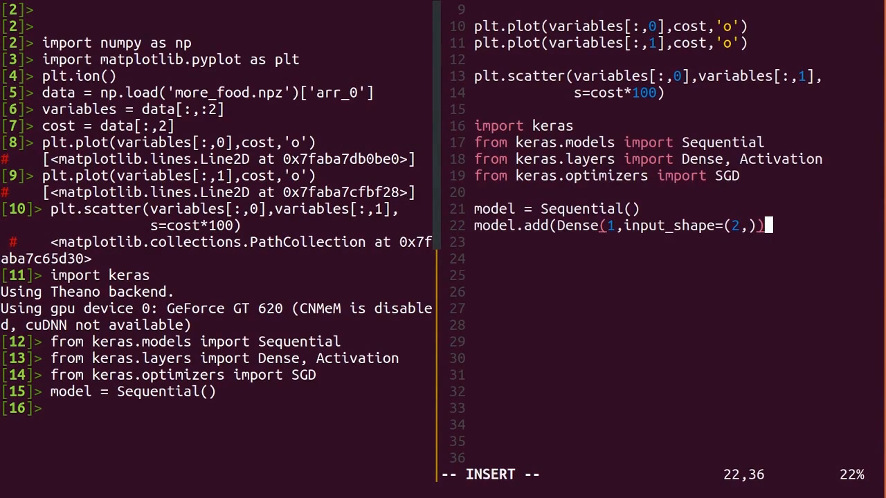
type(")")
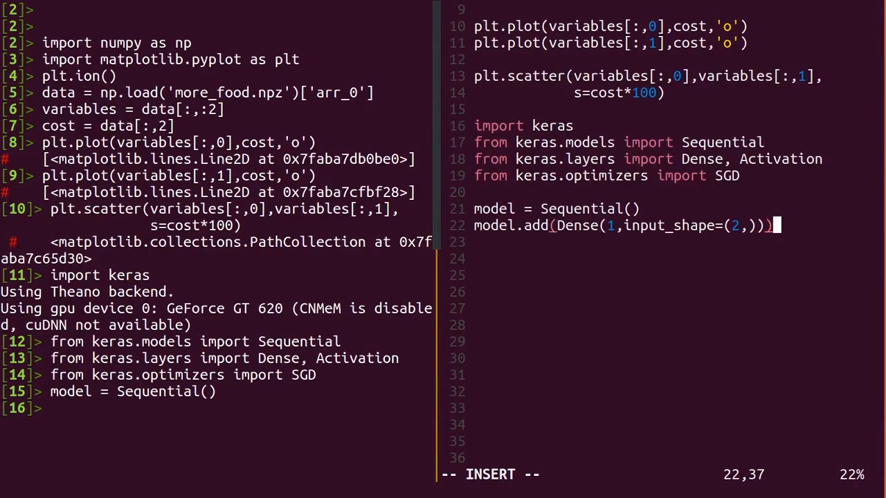
key("Left")
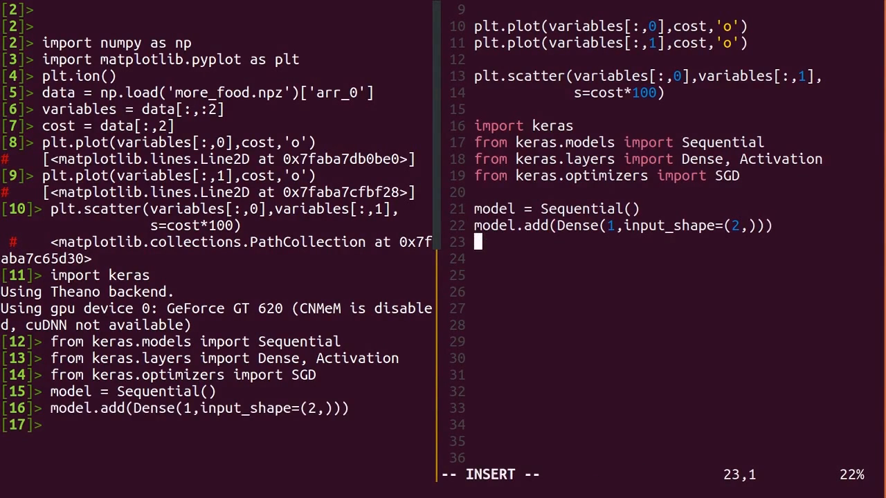
Add a linear Activation layer to the model.
type("model")
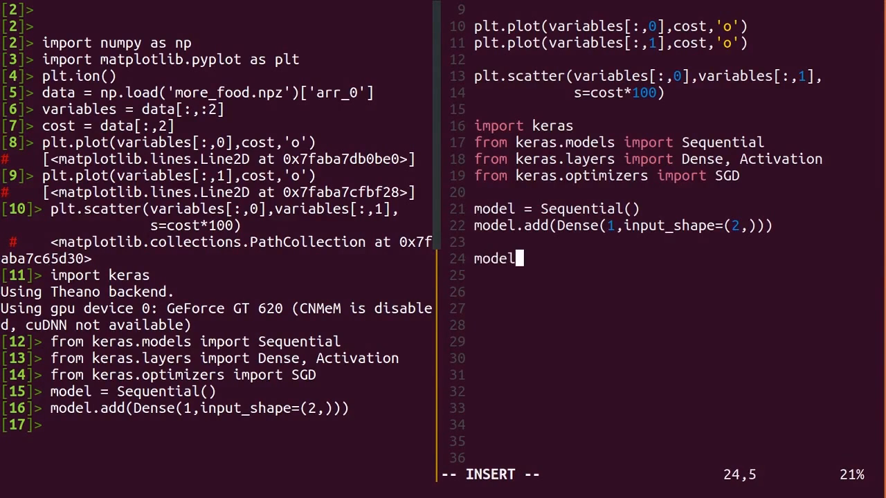
type(".add(")
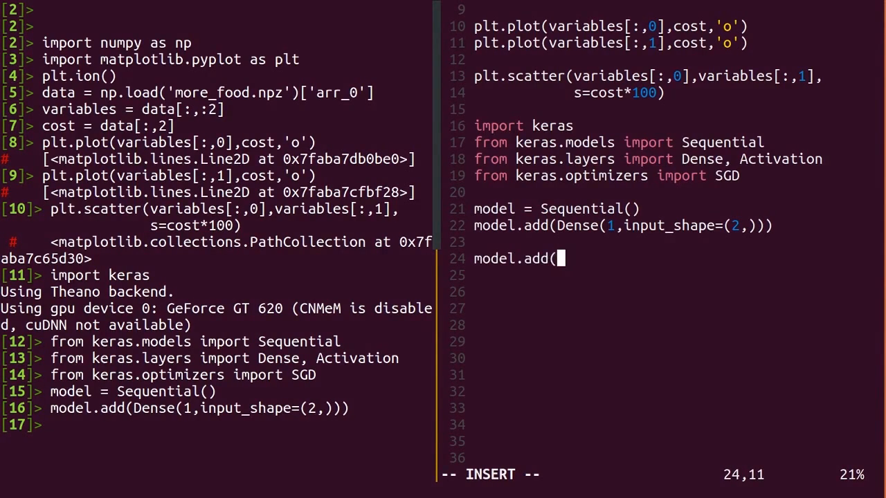
type("Act")
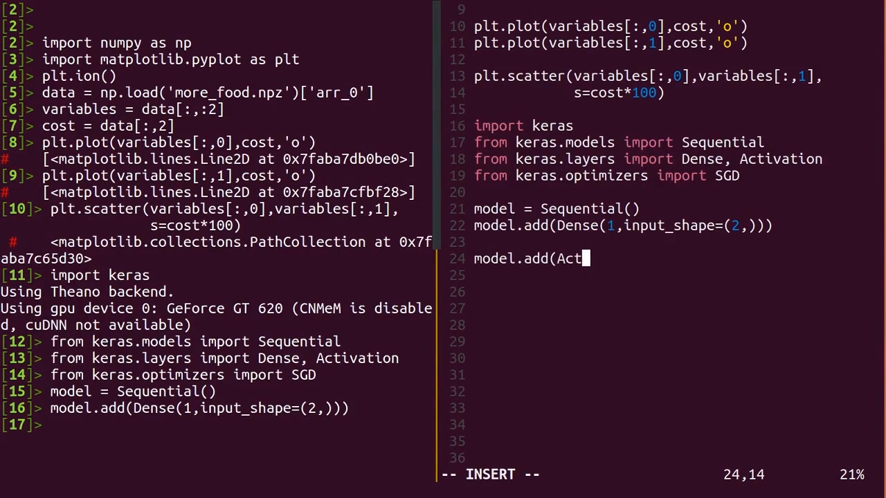
type("ivation('")
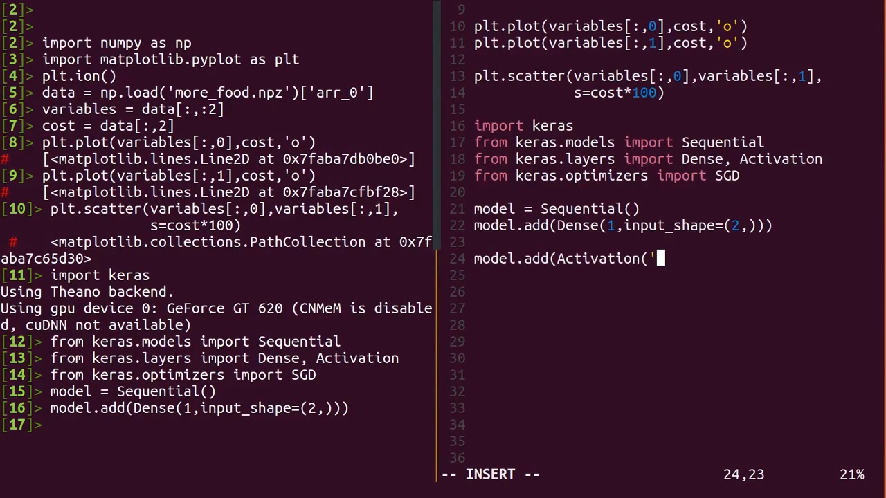
type("linear'")
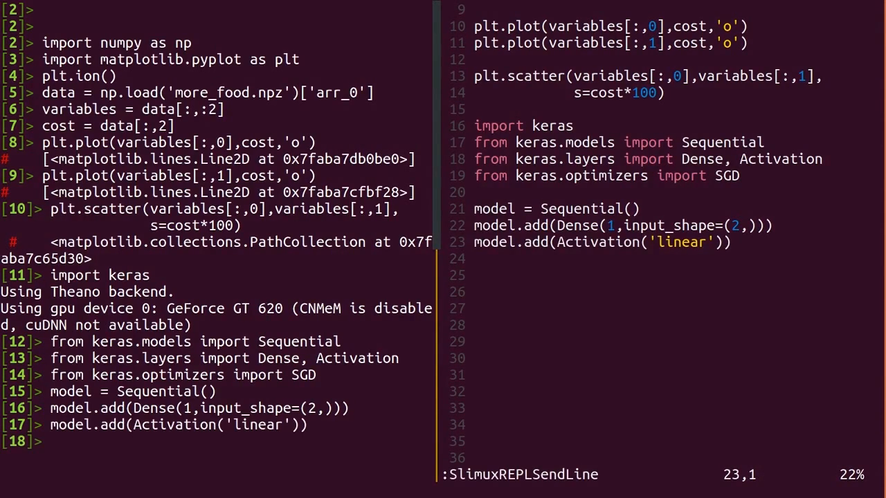
key("i")
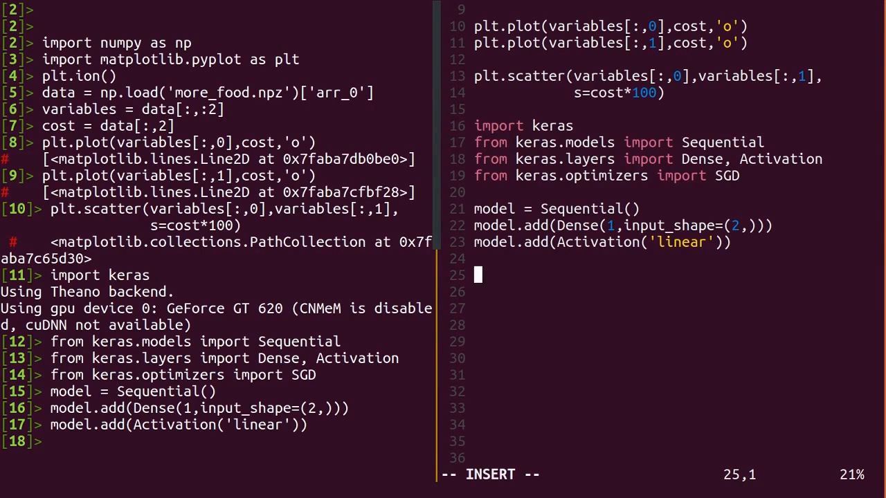
Write sgd = SGD(0.01) and send it to the REPL.
type("sgd = SG")
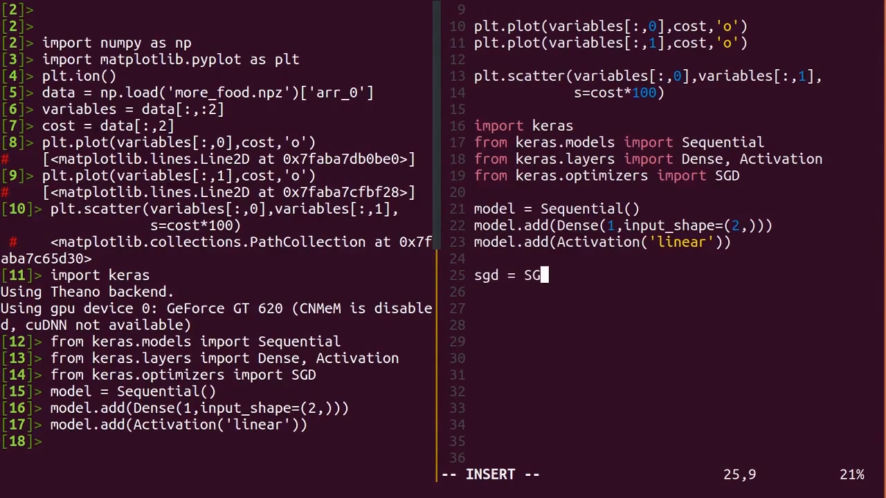
type("D(0")
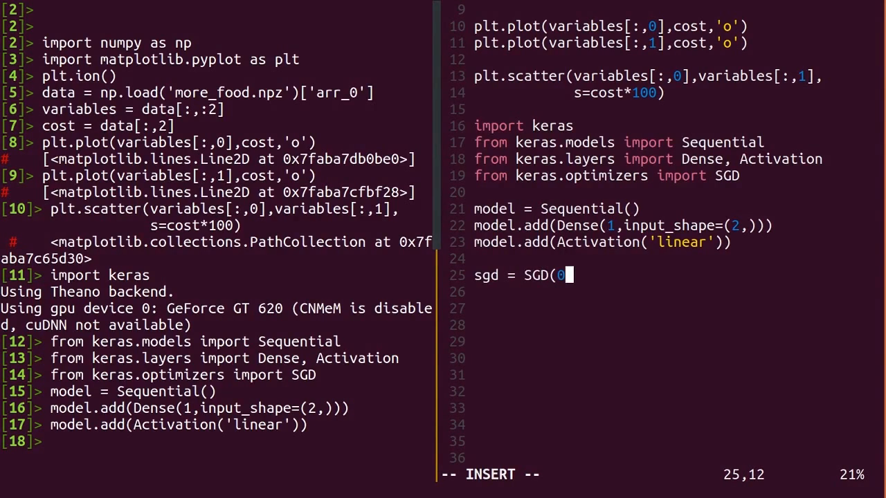
type(".01")
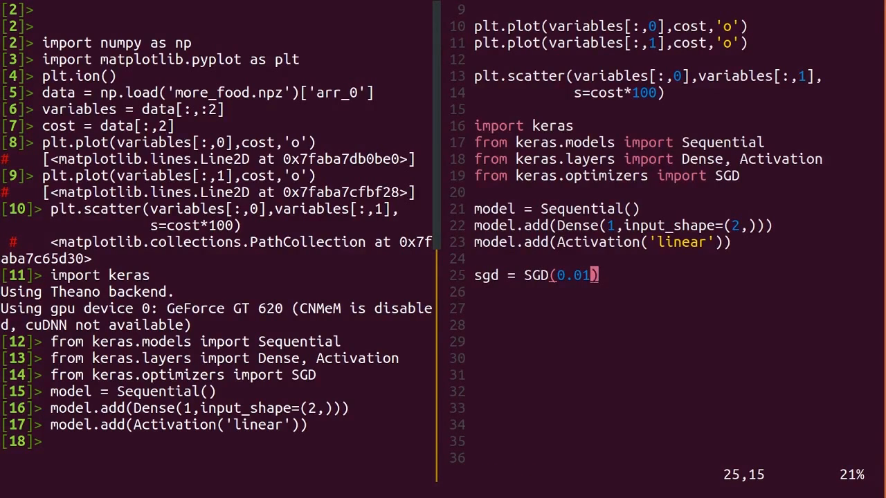
key("Return")
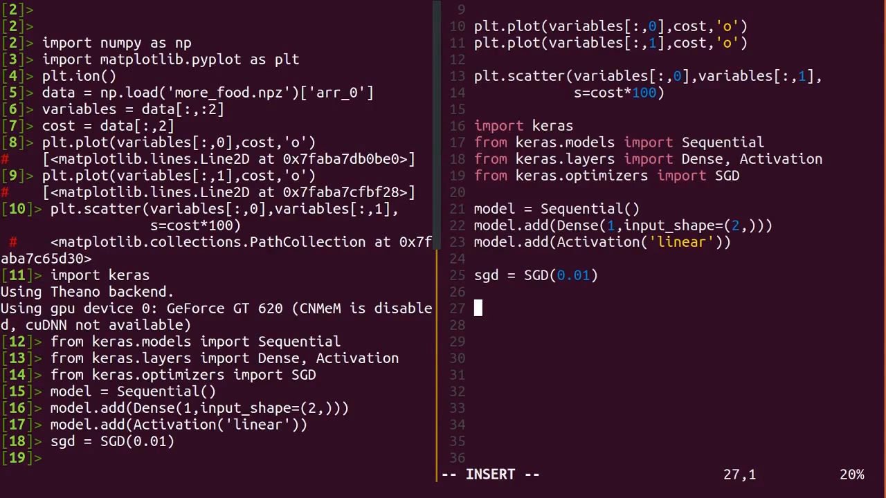
Write model.compile(loss='mse', optimizer=sgd, metrics=['mse']) and run it in the REPL.
type("model.compile(")
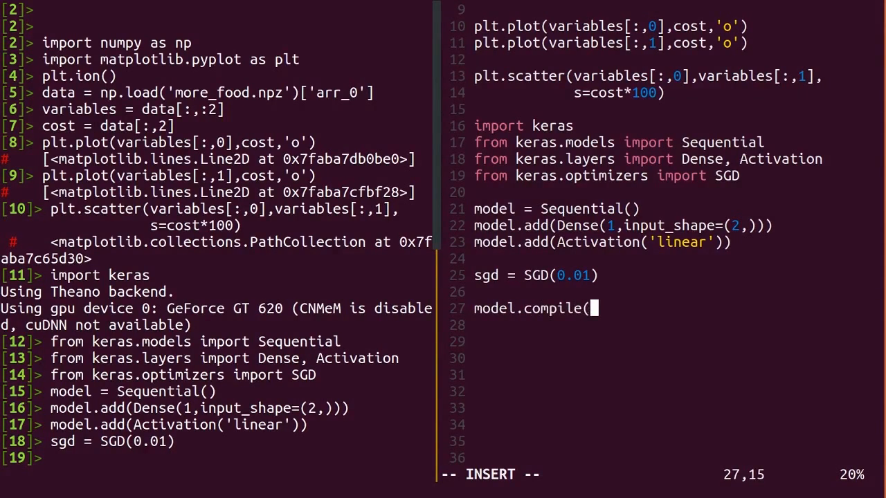
type("loss='")
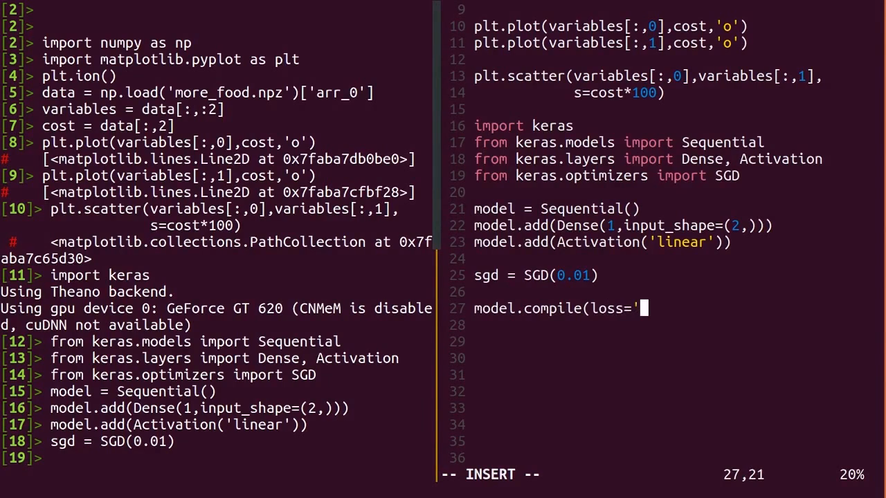
type("mse',")
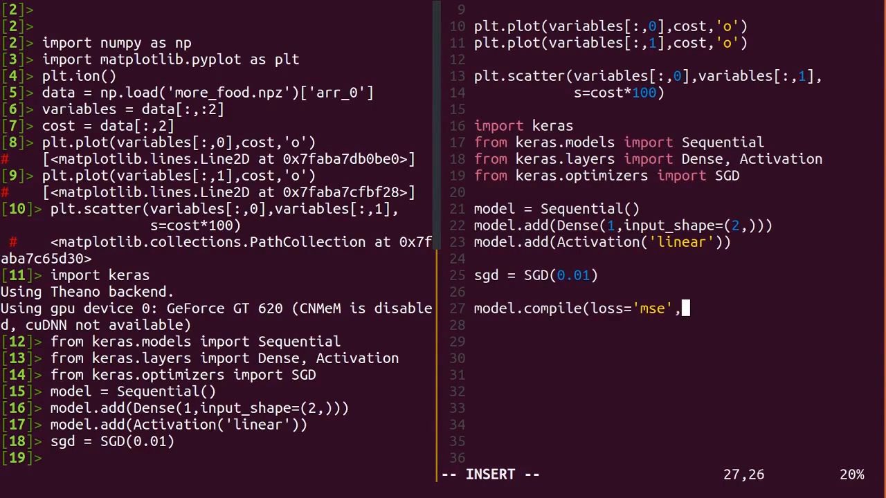
type("optimiz")
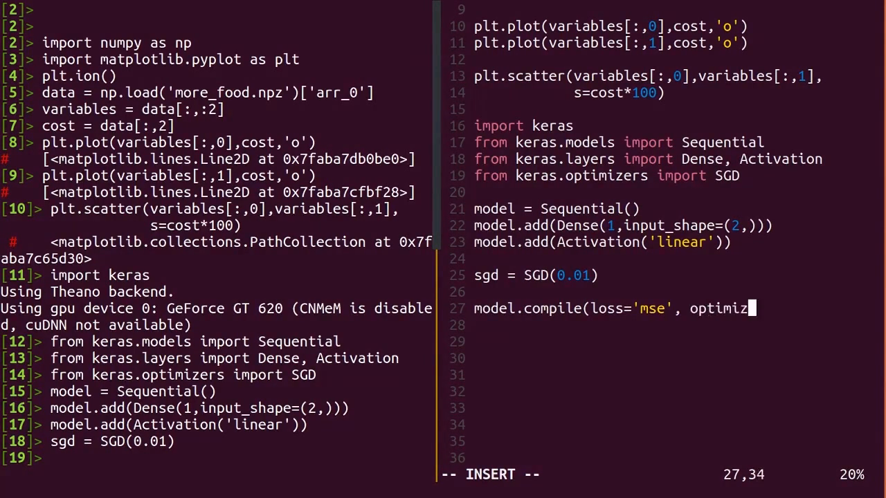
type("er=sgd,")
left_click(669, 325)
type("metrics")
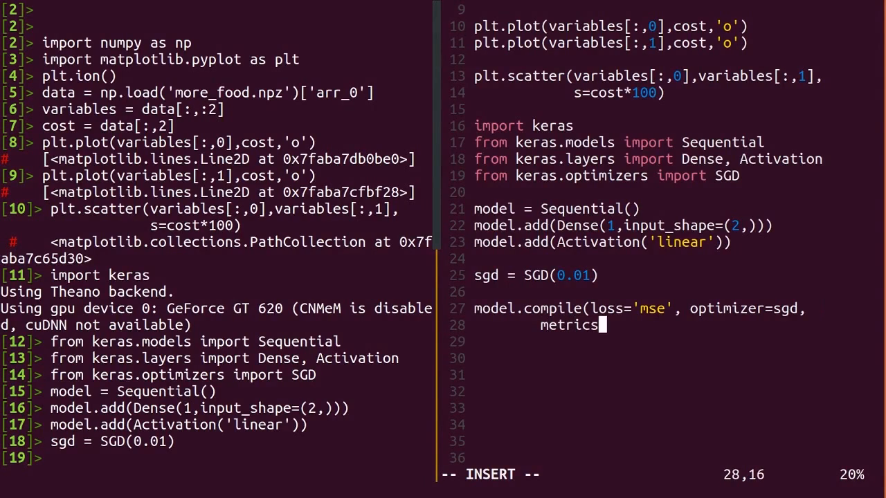
type("=[")
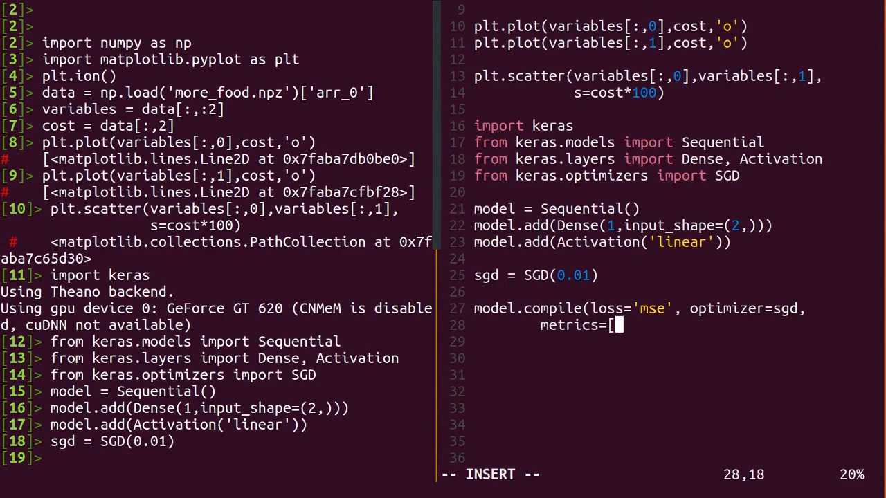
type("'mse'")
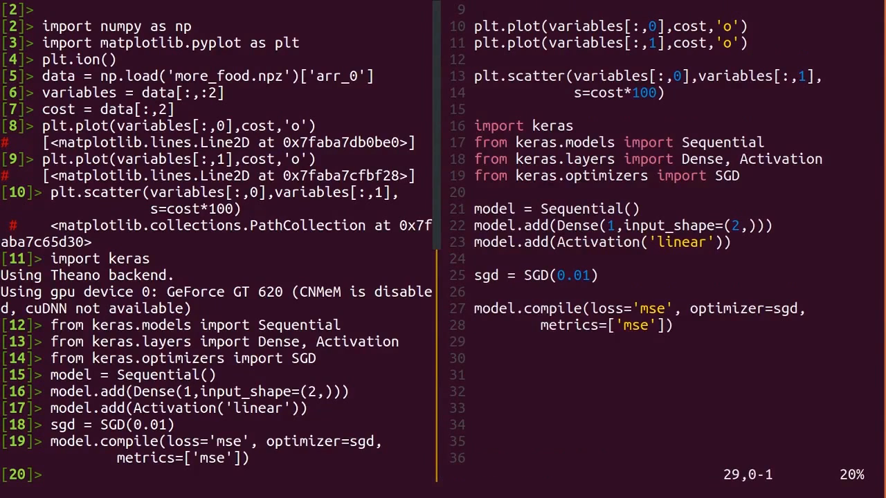
key("i")
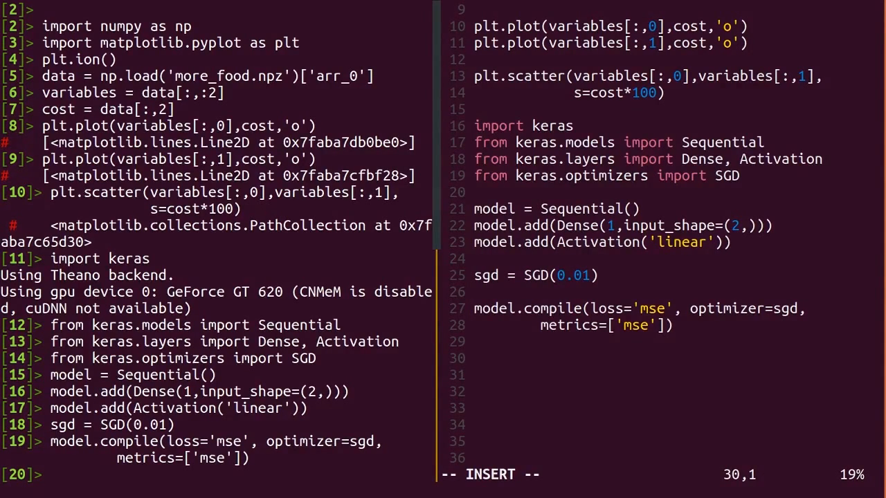
Write H = model.fit(variables, cost, nb_epoch=100) and run the training.
type("H = model.fit(variables,cost,nb")
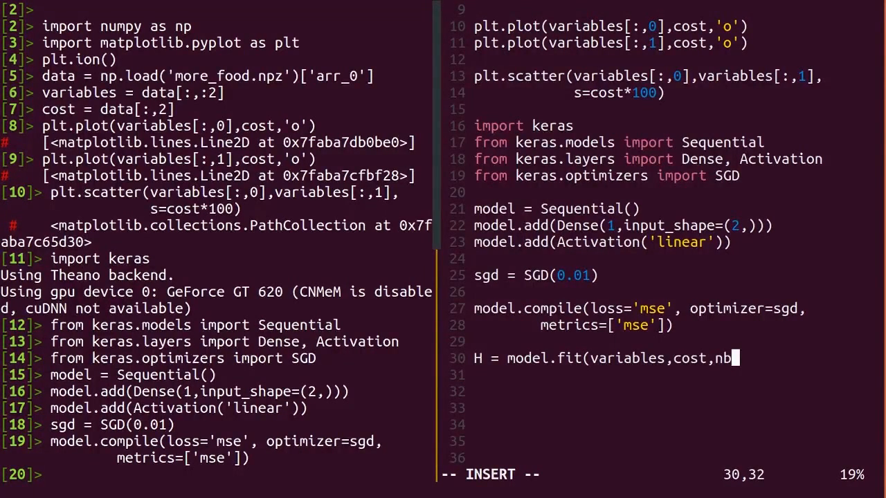
type("_epoch")
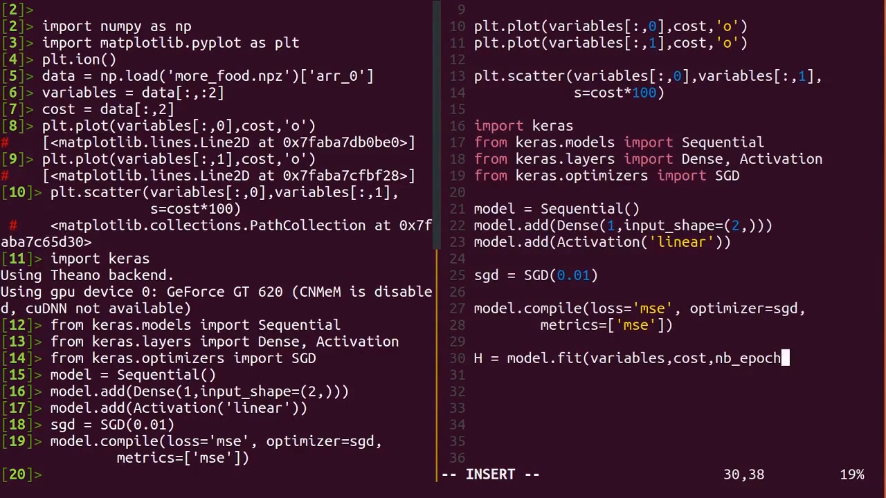
type("=100)")
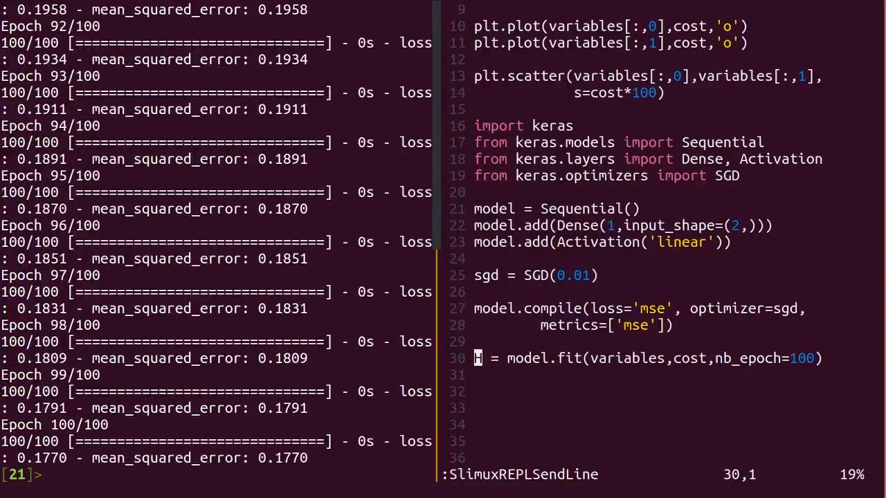
Write plt.plot(H.history['mean_squared_error']) and run it in Python.
type("plt")
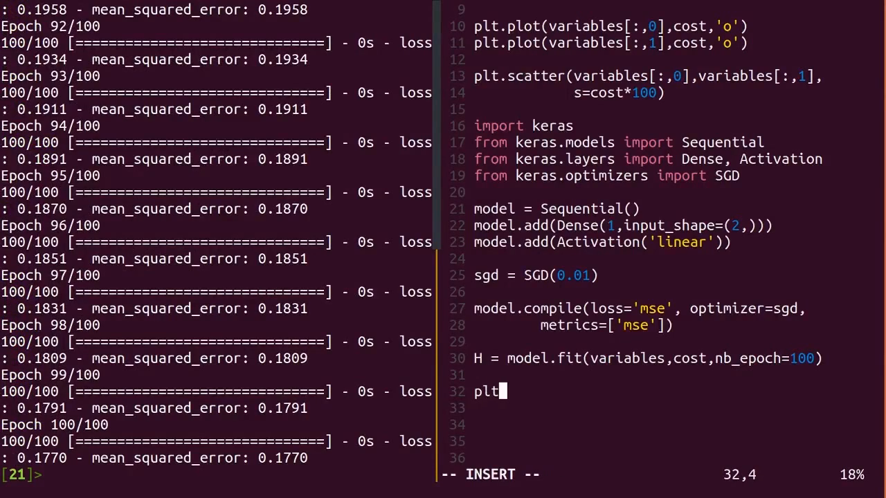
type(".plot(H")
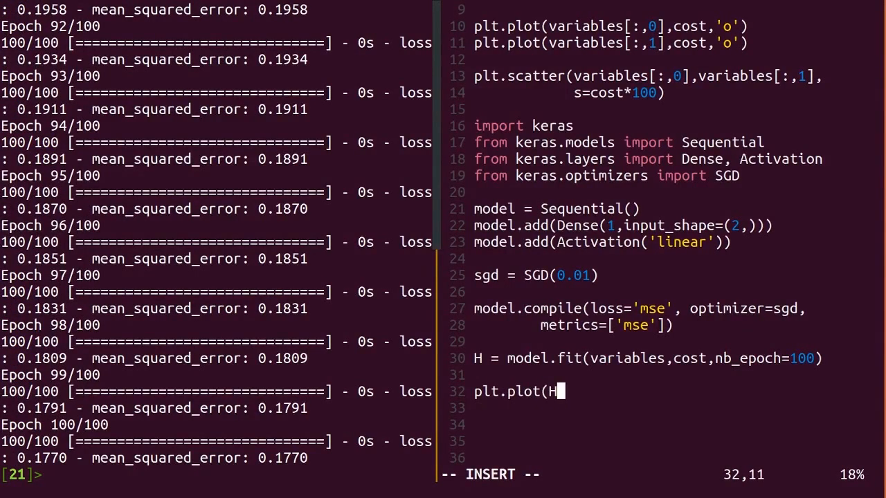
type(".history")
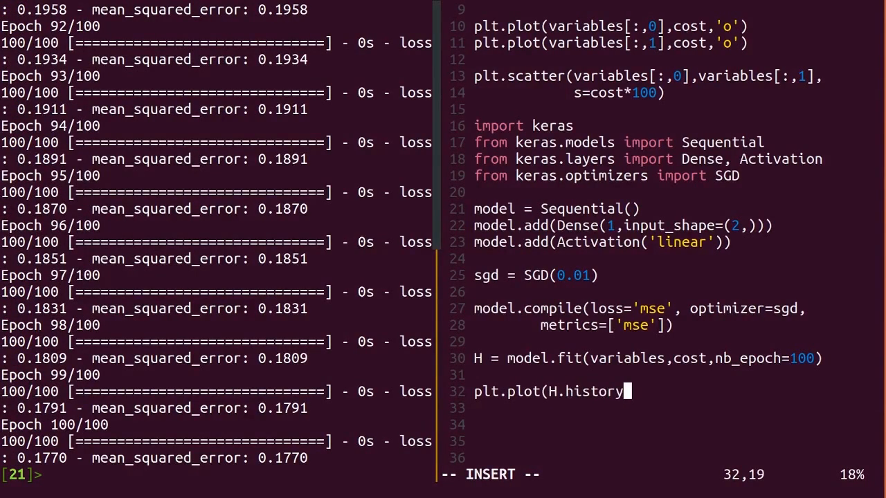
type("['")
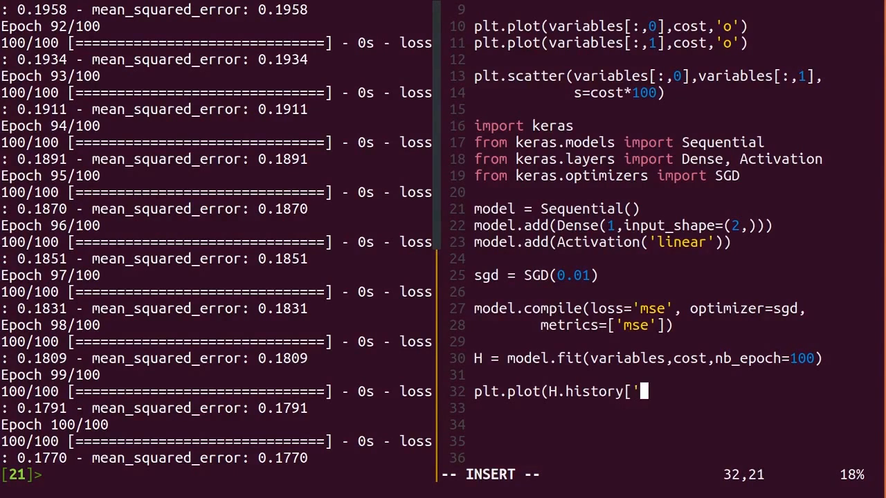
type("mean")
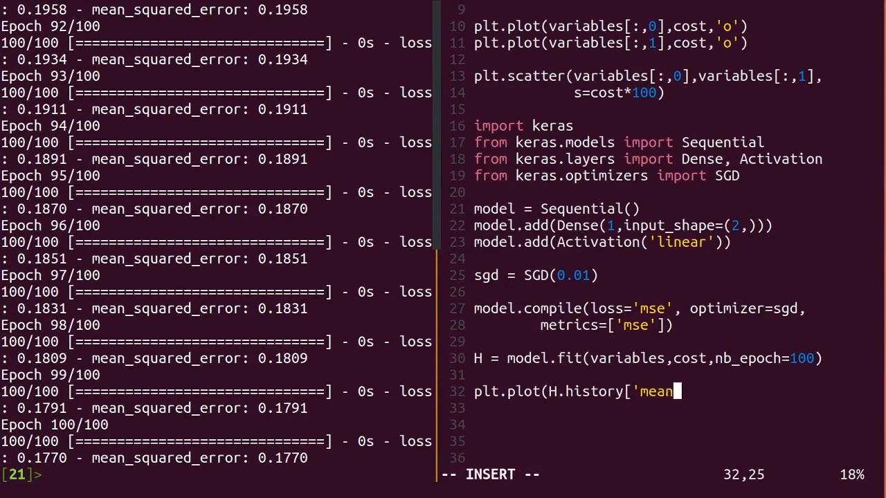
type("_squa")
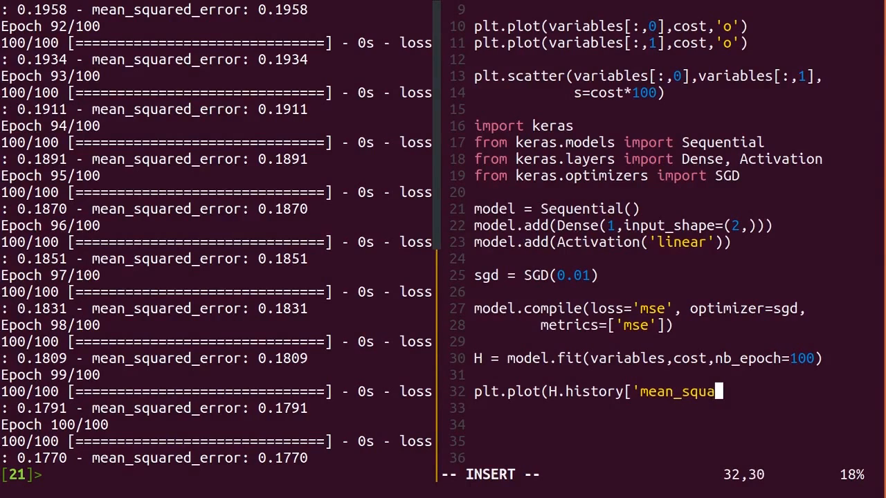
type("red_error")
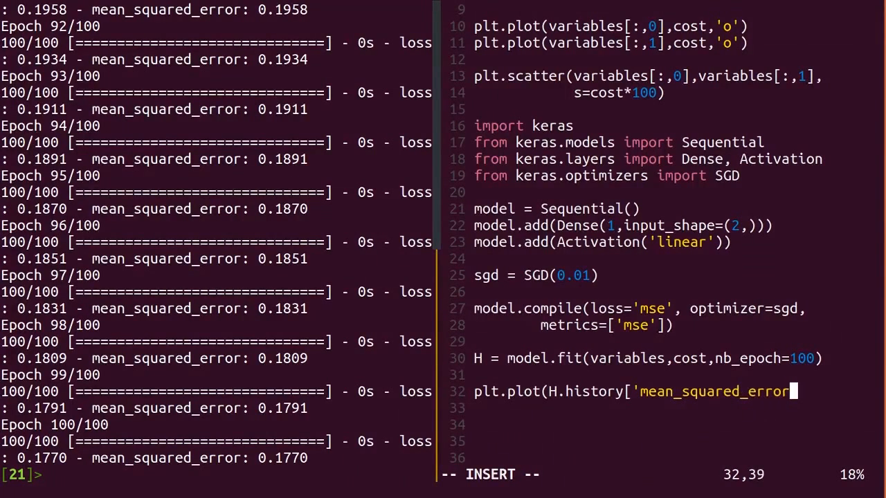
type("'])")
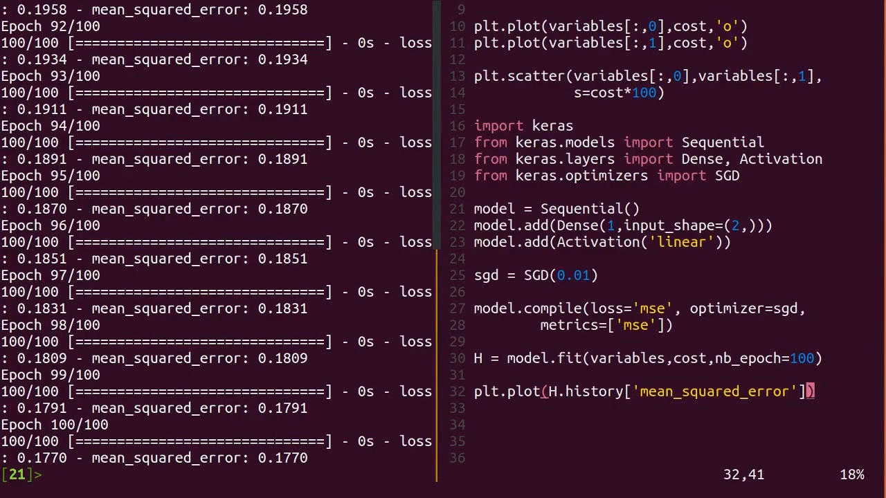
key("Return")
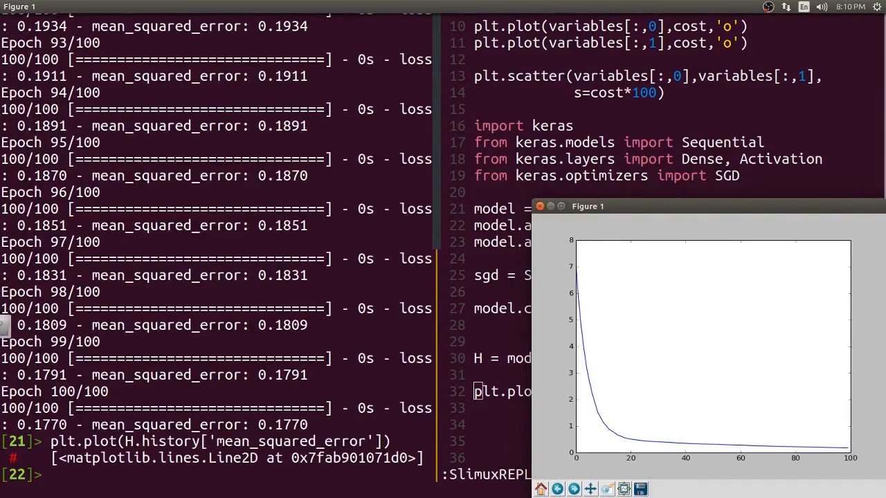
mouse_move(656, 254)
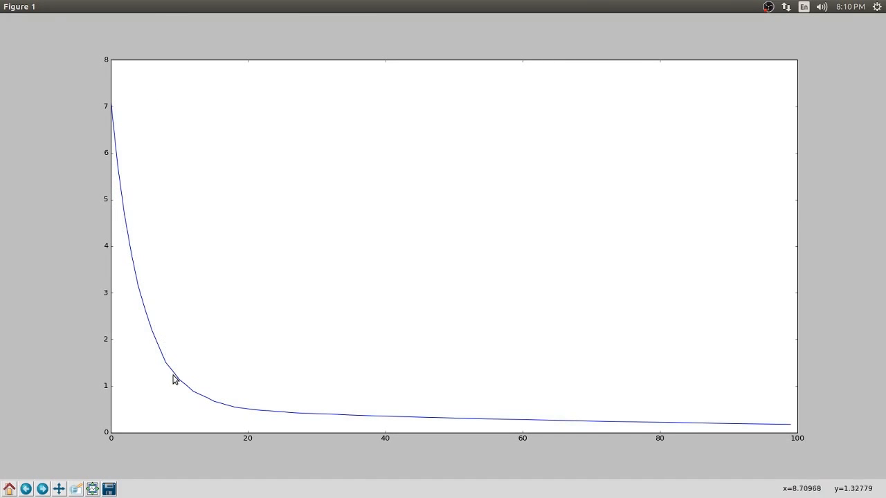
mouse_move(573, 436)
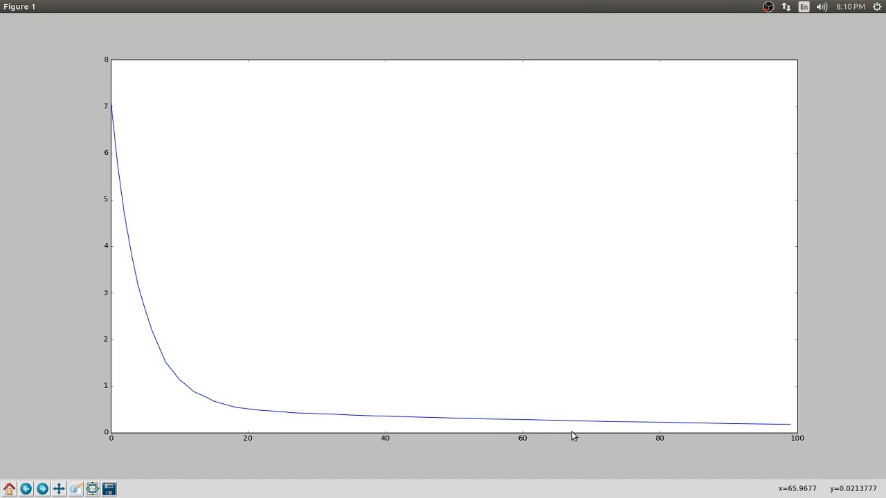
mouse_move(764, 429)
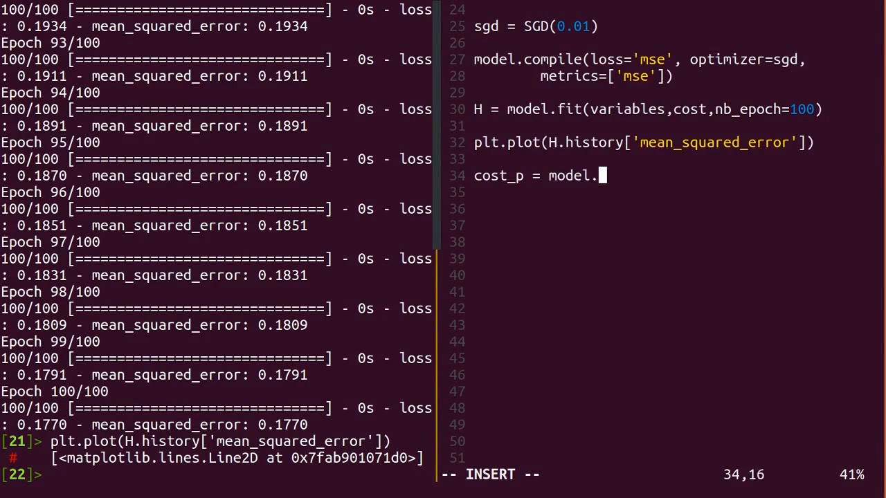
Compute cost_p = model.predict(variables) and plot variables[:,0] against cost ('bo') and cost_p ('g+').
type("predict(variables)")
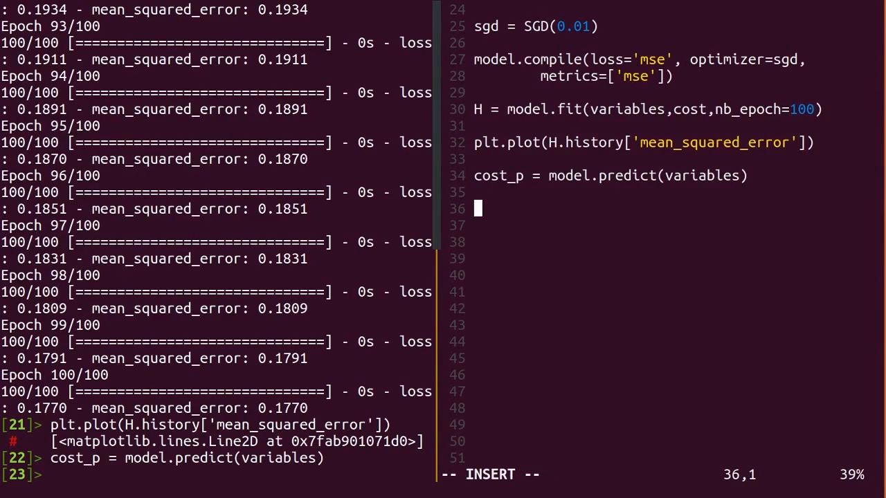
type("plt.plot(variable")
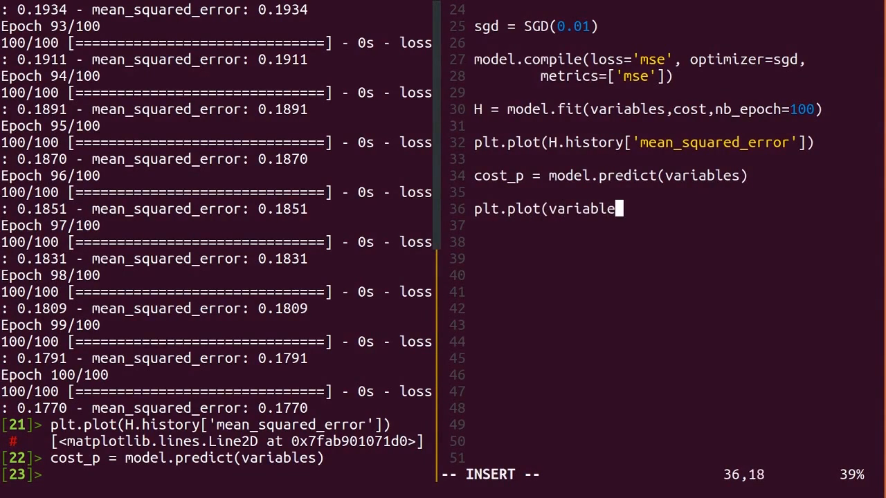
type("s[:,")
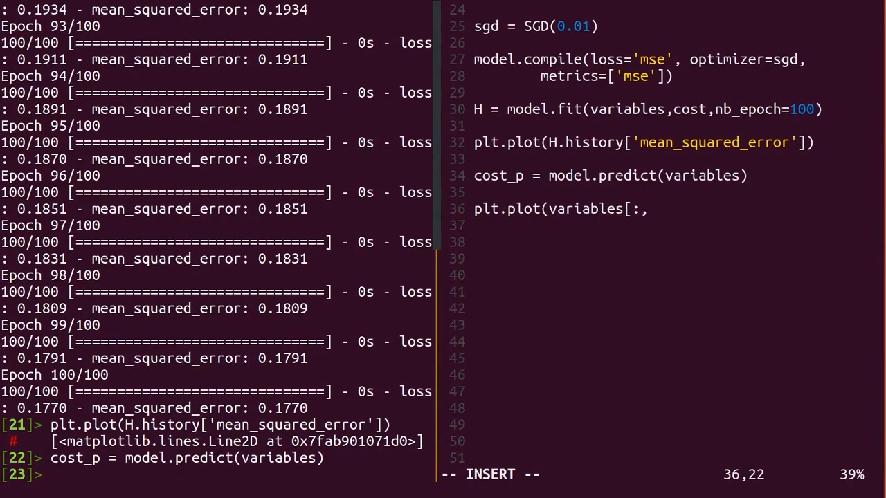
type("0],cost")
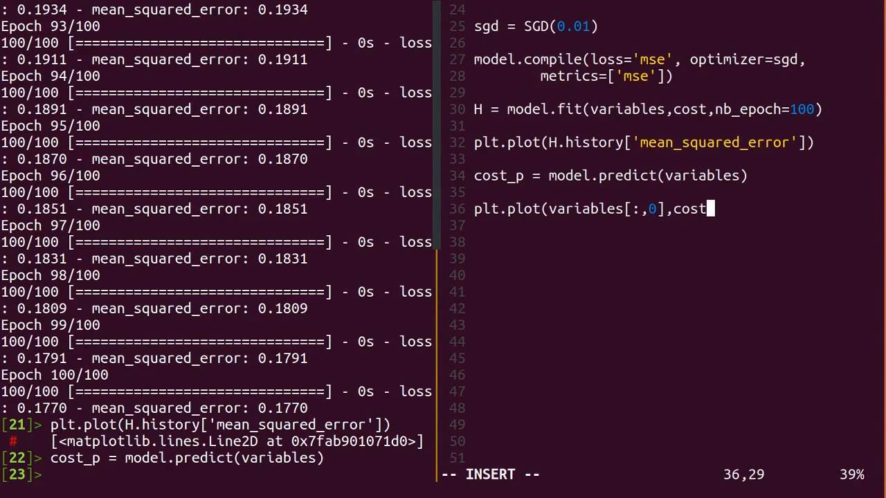
type(",'")
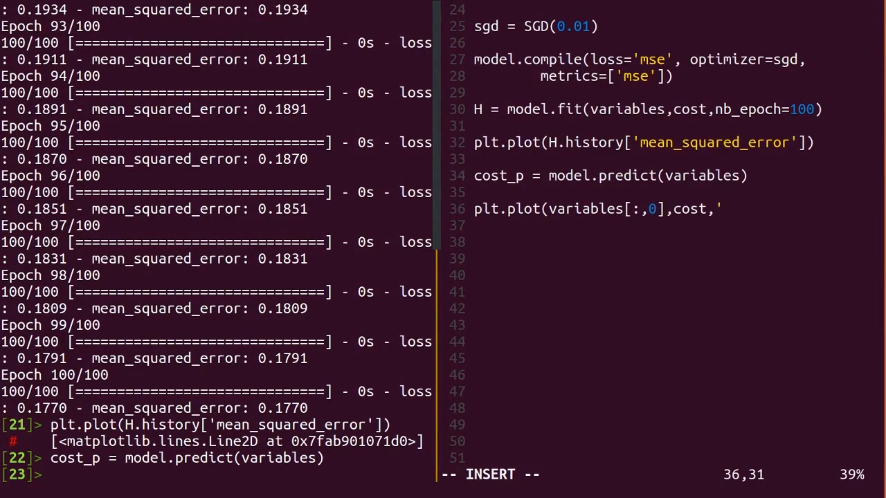
type("bo',")
left_click(669, 226)
type("variables")
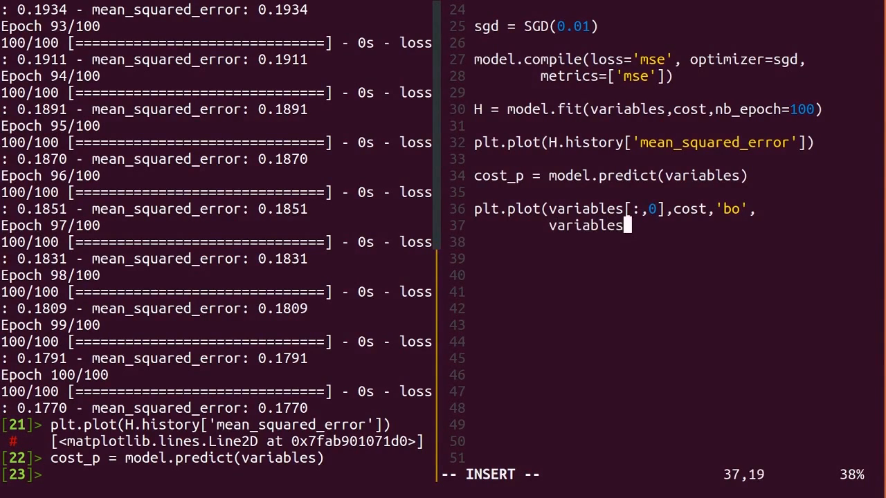
type("[:,0")
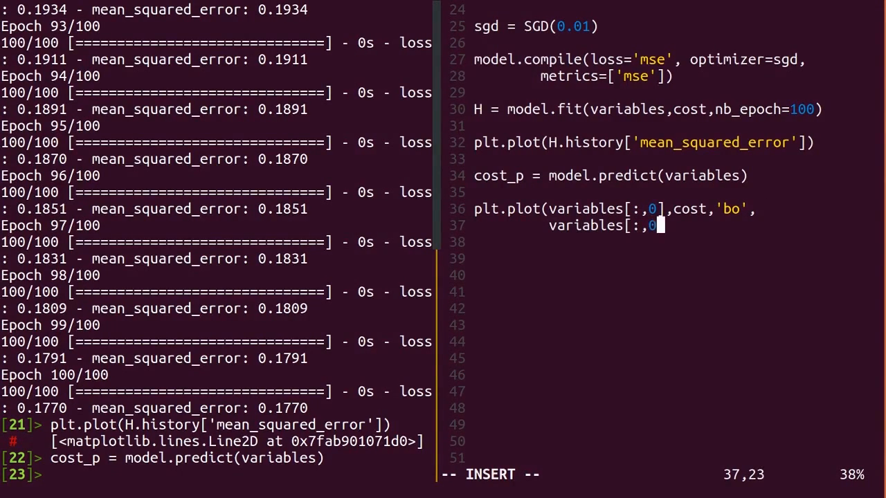
type(",cost")
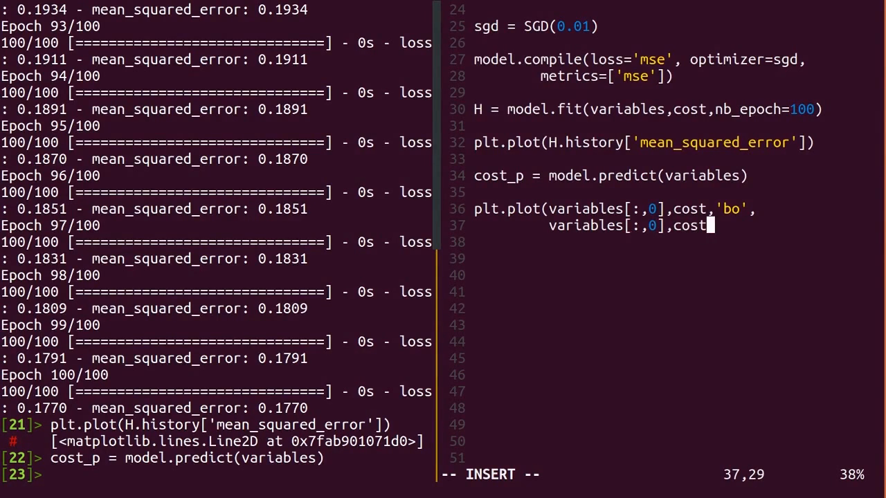
type("_p,'g")
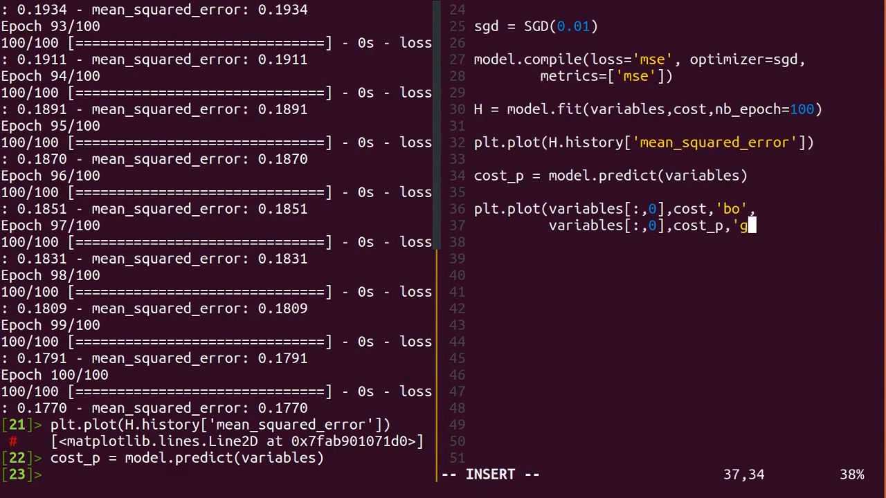
type("+'")
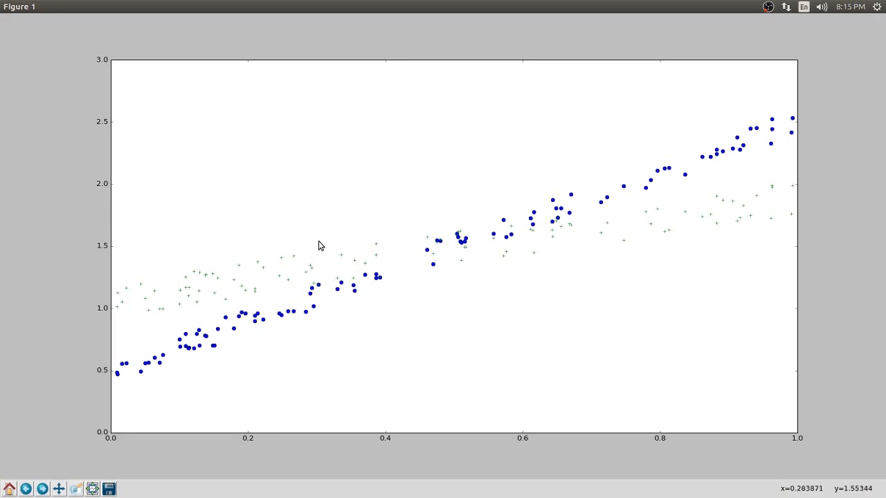
mouse_move(231, 268)
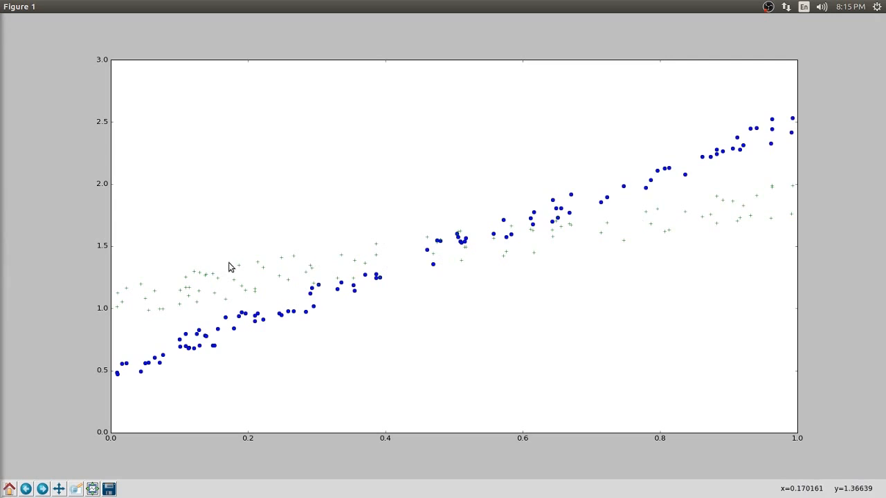
mouse_move(200, 221)
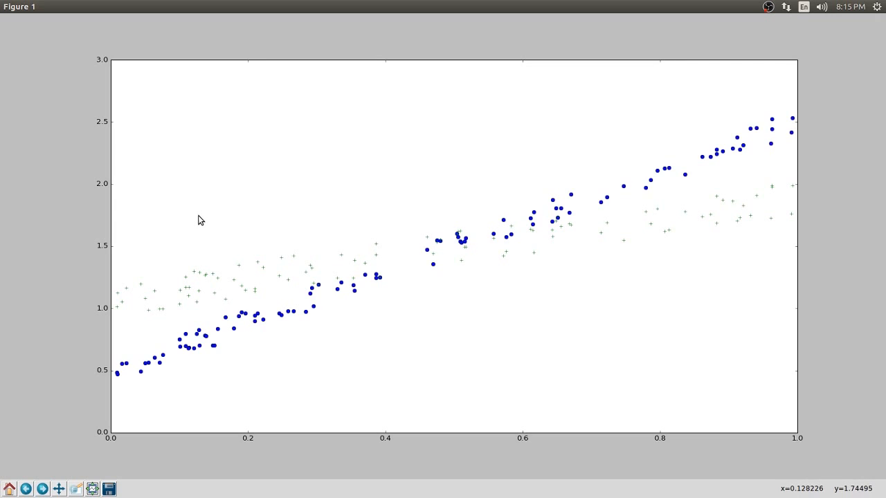
mouse_move(192, 221)
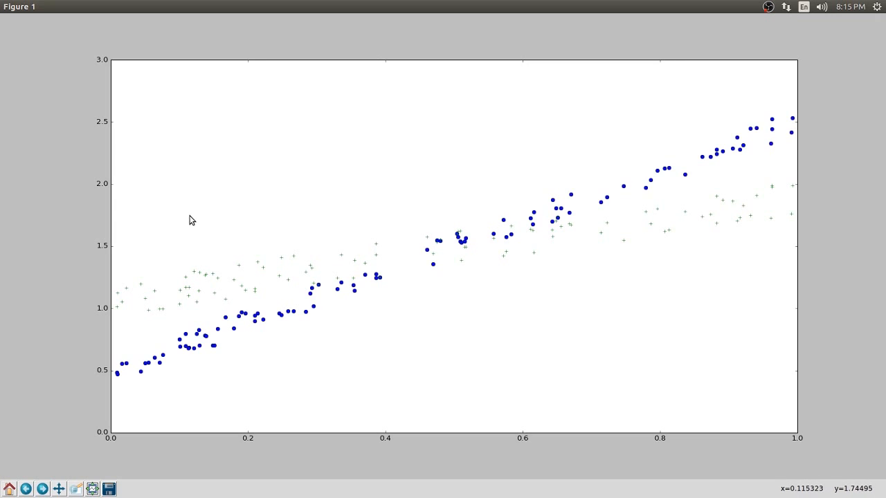
mouse_move(290, 220)
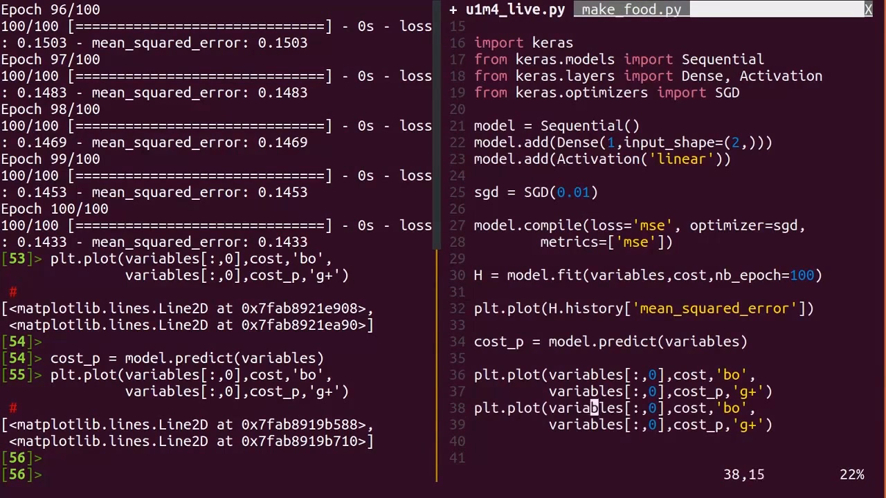
Change the copied plot's column index from 0 to 1 for the second variable.
type("1")
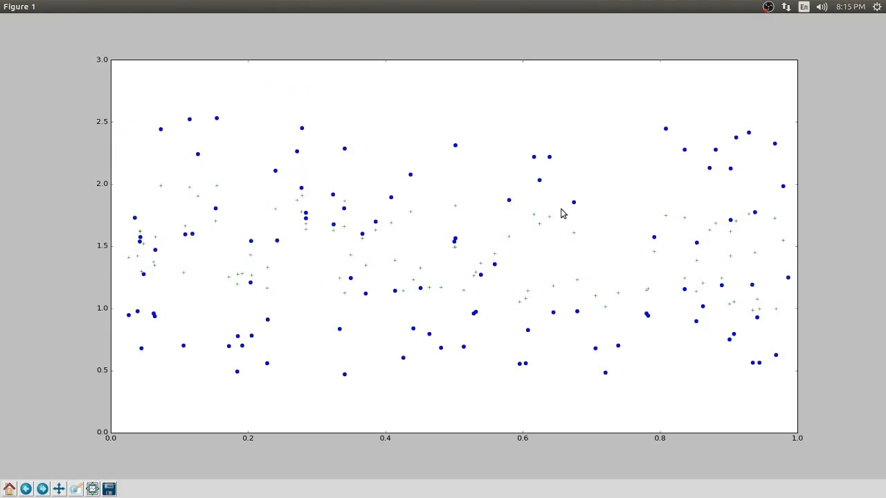
mouse_move(429, 243)
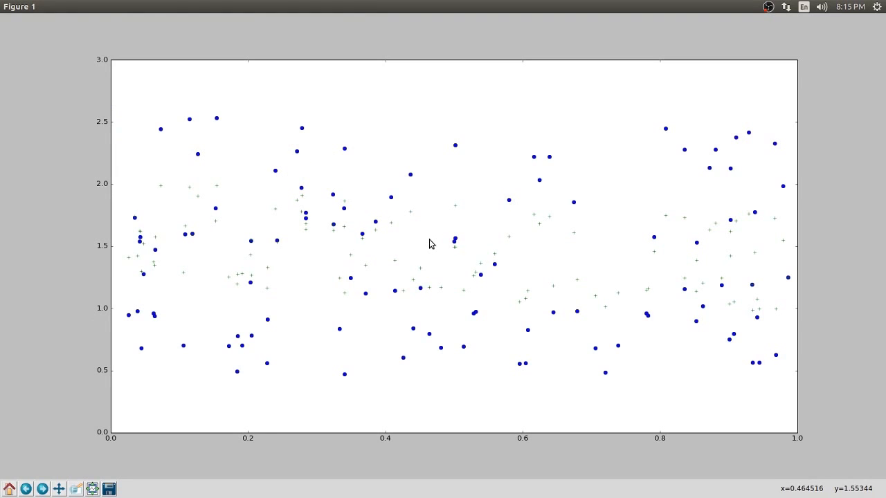
mouse_move(251, 269)
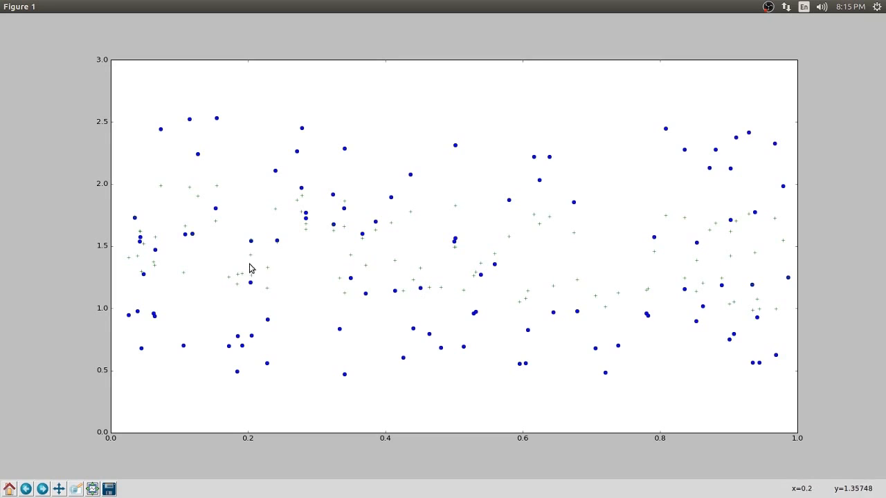
mouse_move(291, 234)
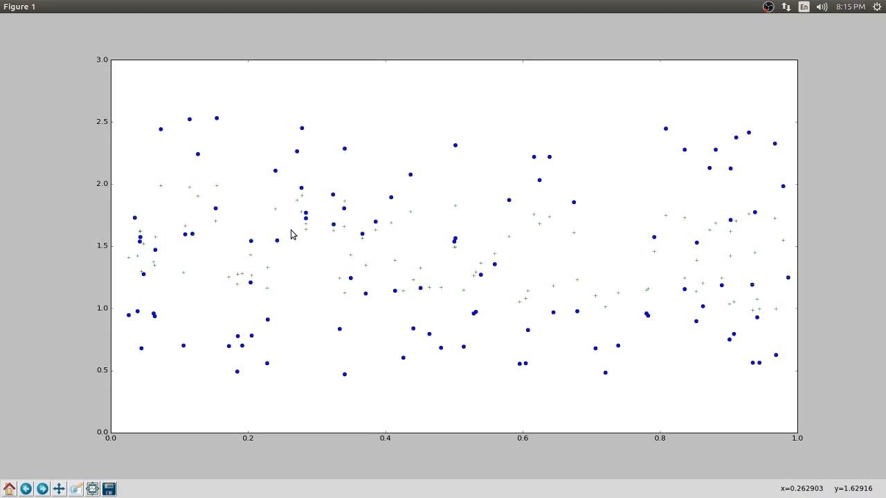
mouse_move(429, 233)
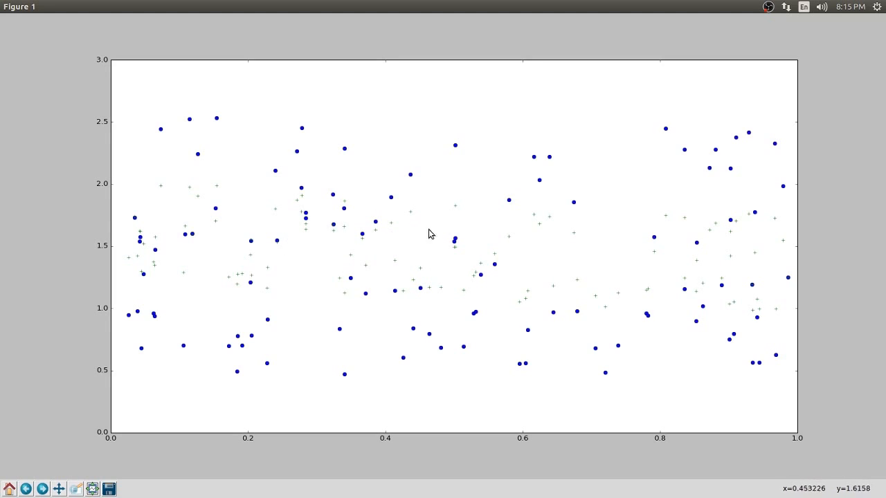
mouse_move(465, 281)
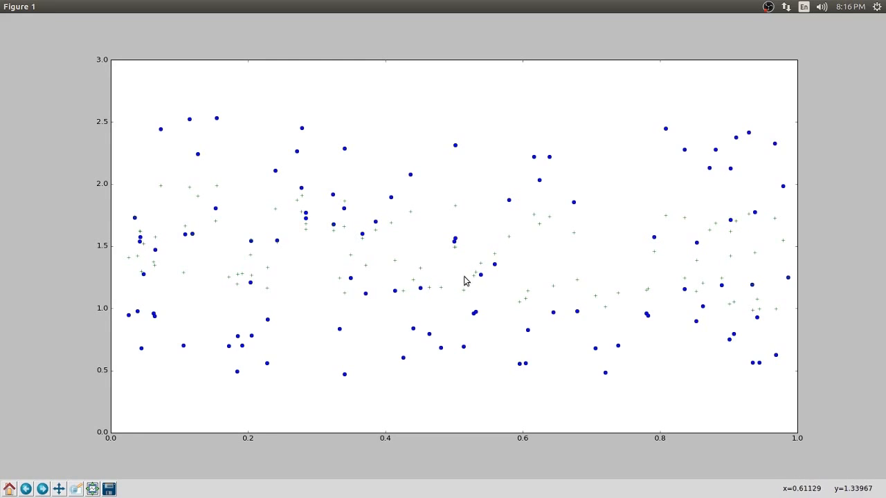
mouse_move(390, 242)
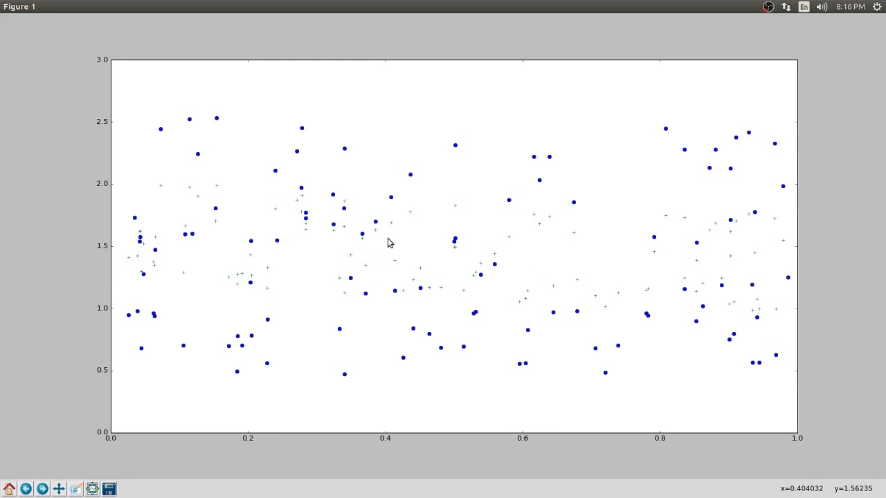
mouse_move(321, 213)
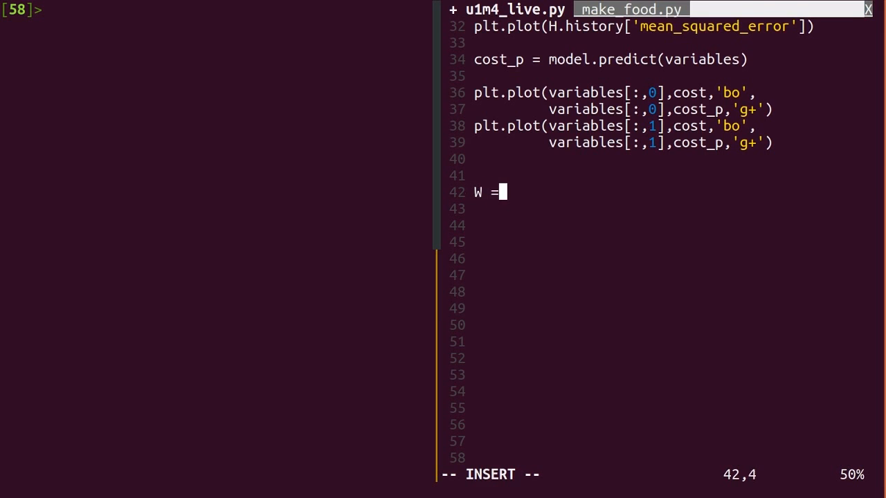
Assign model.get_weights() to W and add a print(W) line below it.
type("model")
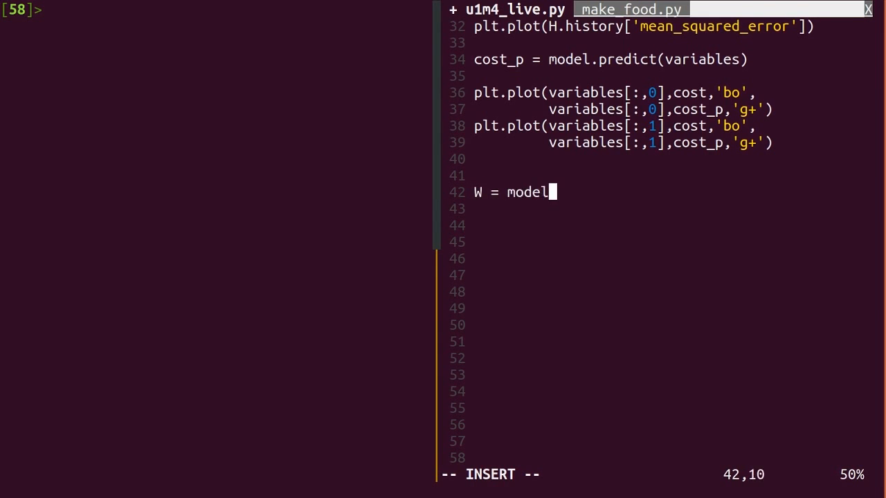
type(".get_w")
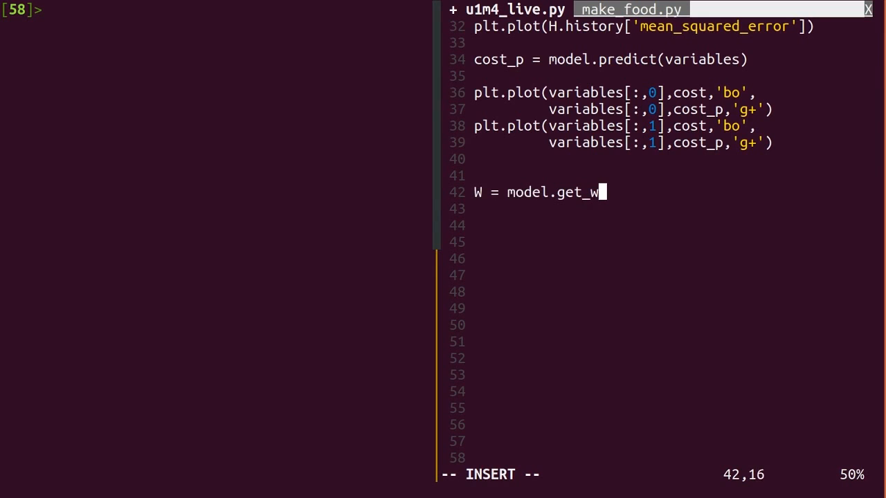
type("eights()")
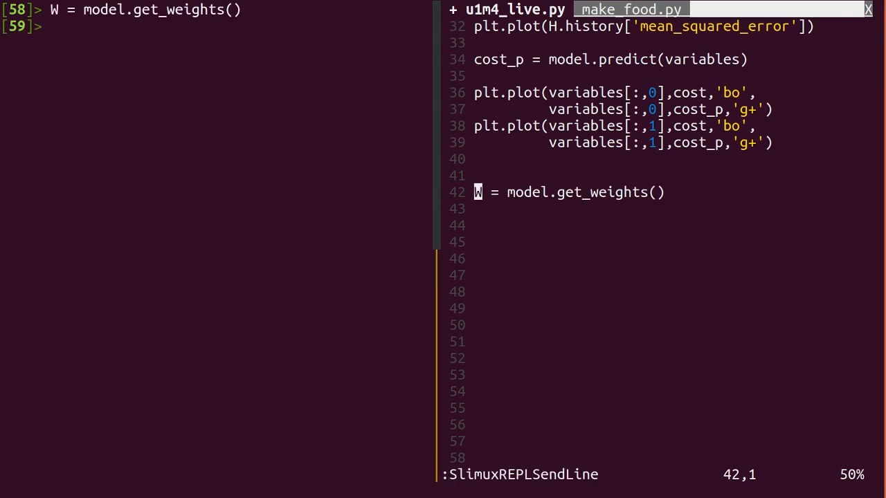
type("print(")
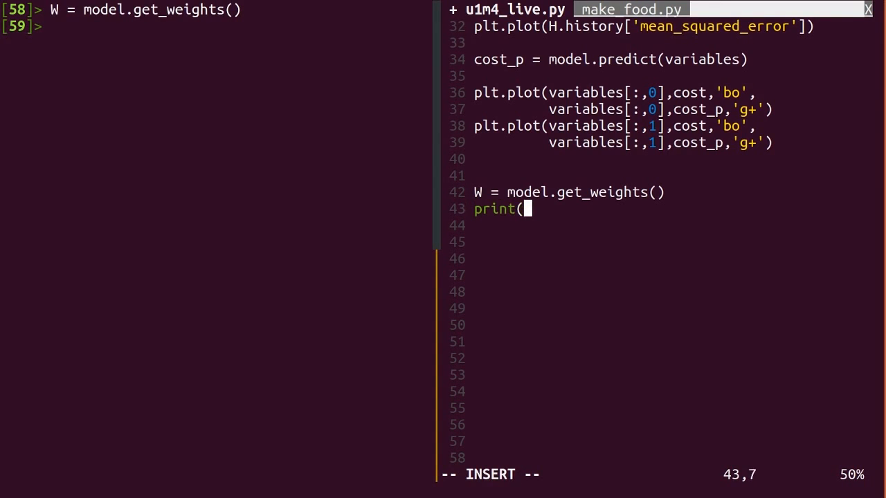
type("W")
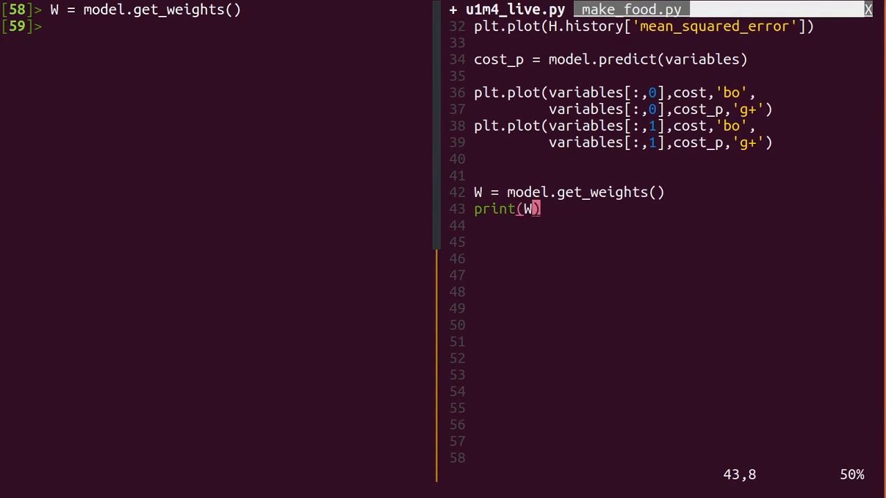